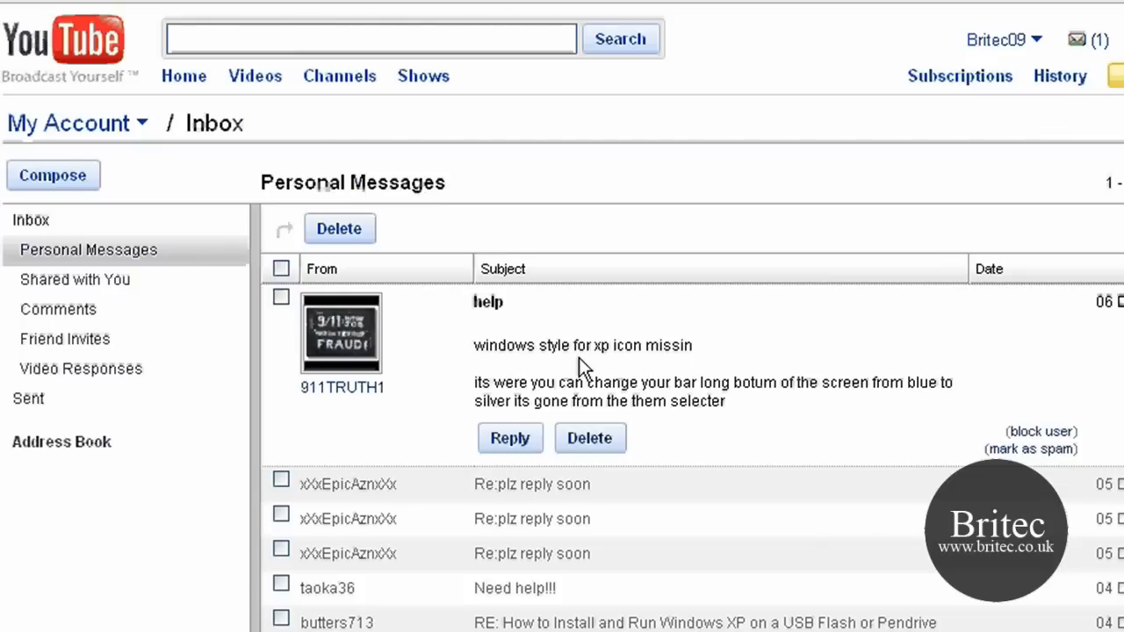
mouse_move(706, 360)
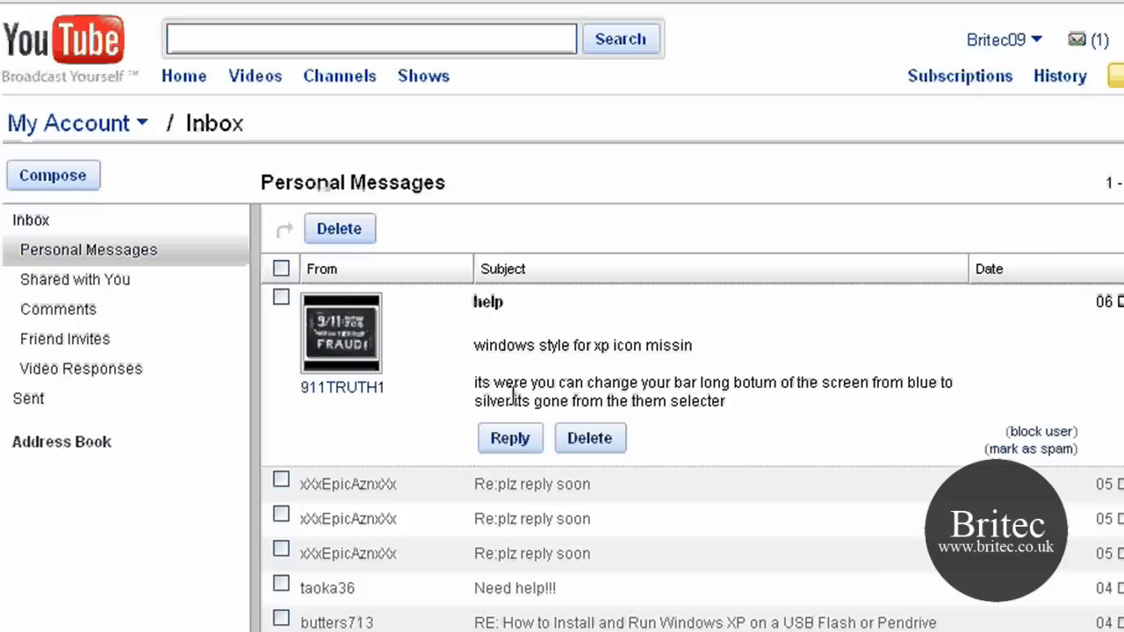
mouse_move(746, 408)
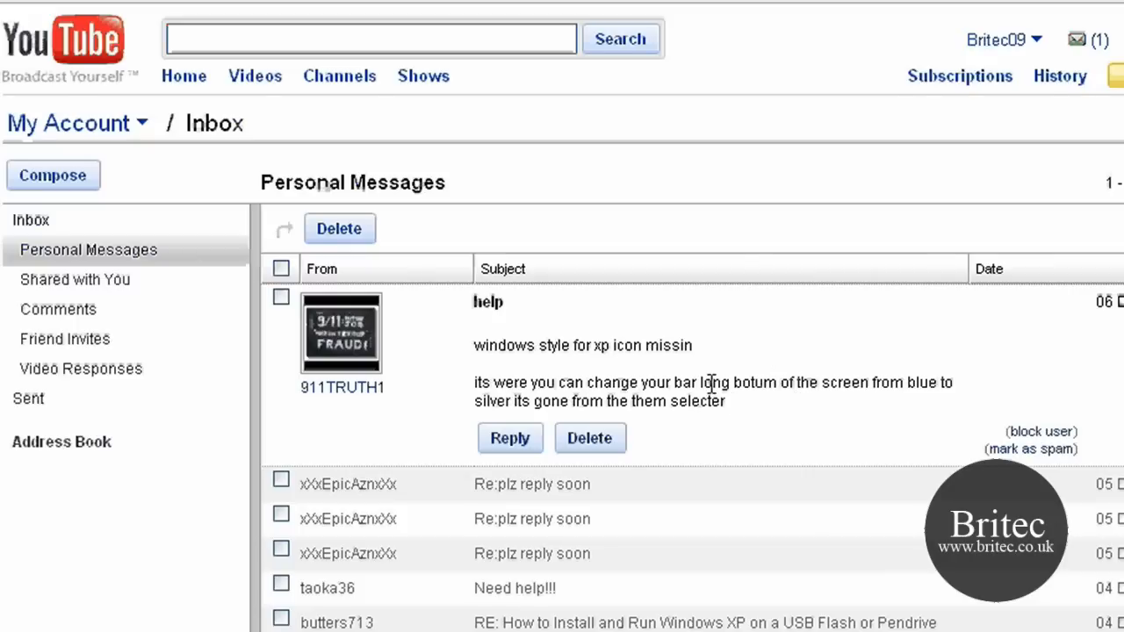
mouse_move(342, 411)
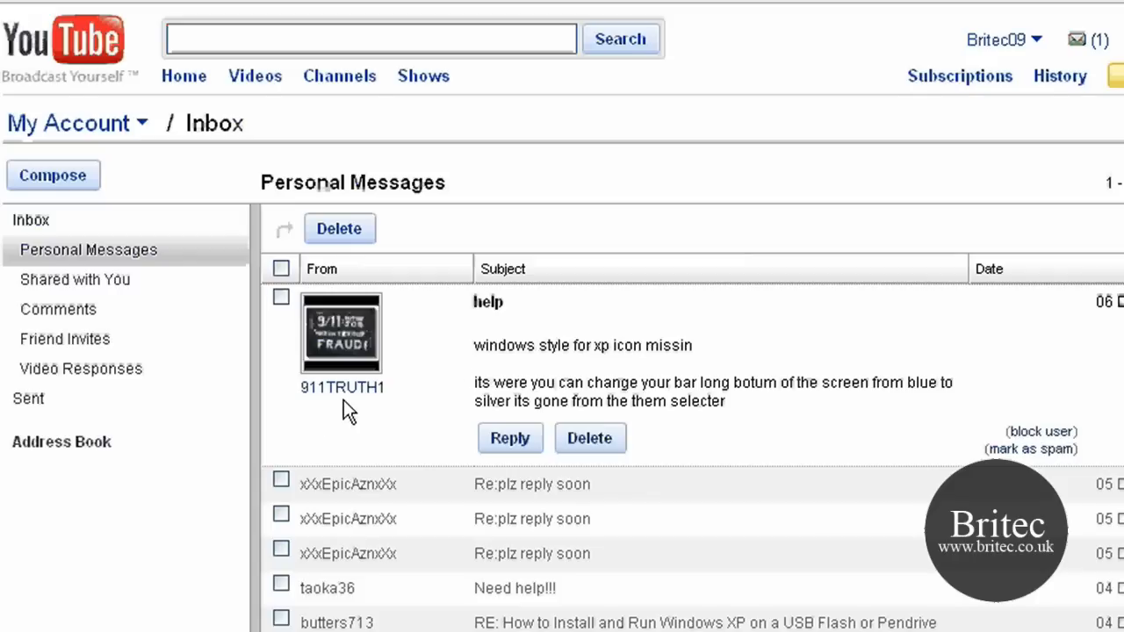
Step: Open Stuck_in_Classic_View.reg in Notepad and review its Explorer policy entries like NoSimpleStartMenu and ClassicShell
double_click(695, 400)
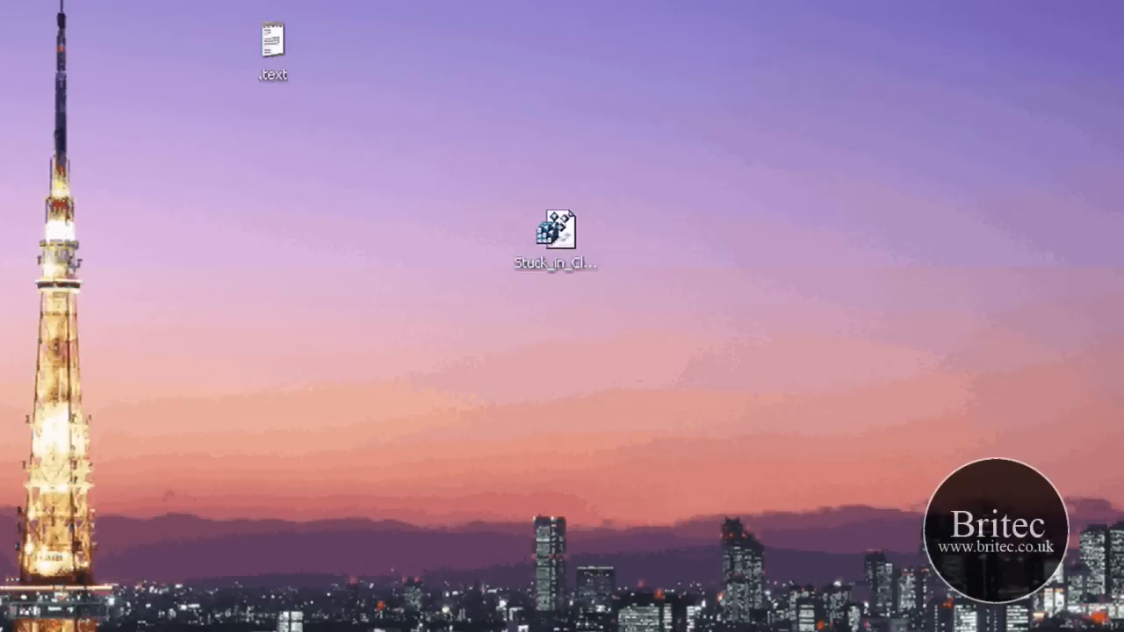
mouse_move(555, 232)
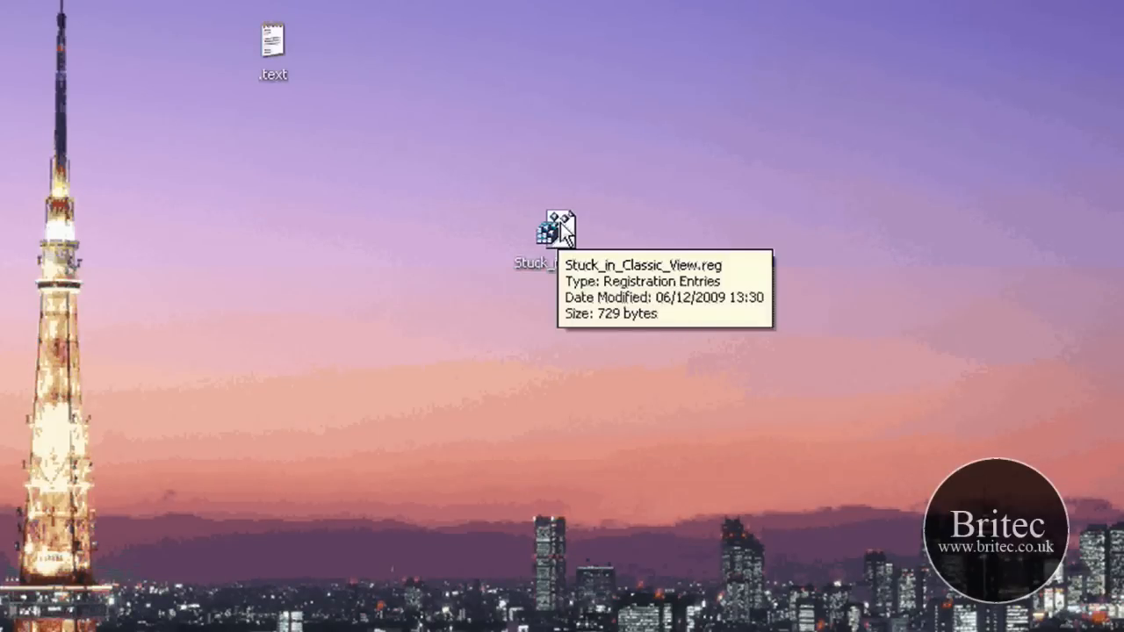
double_click(552, 232)
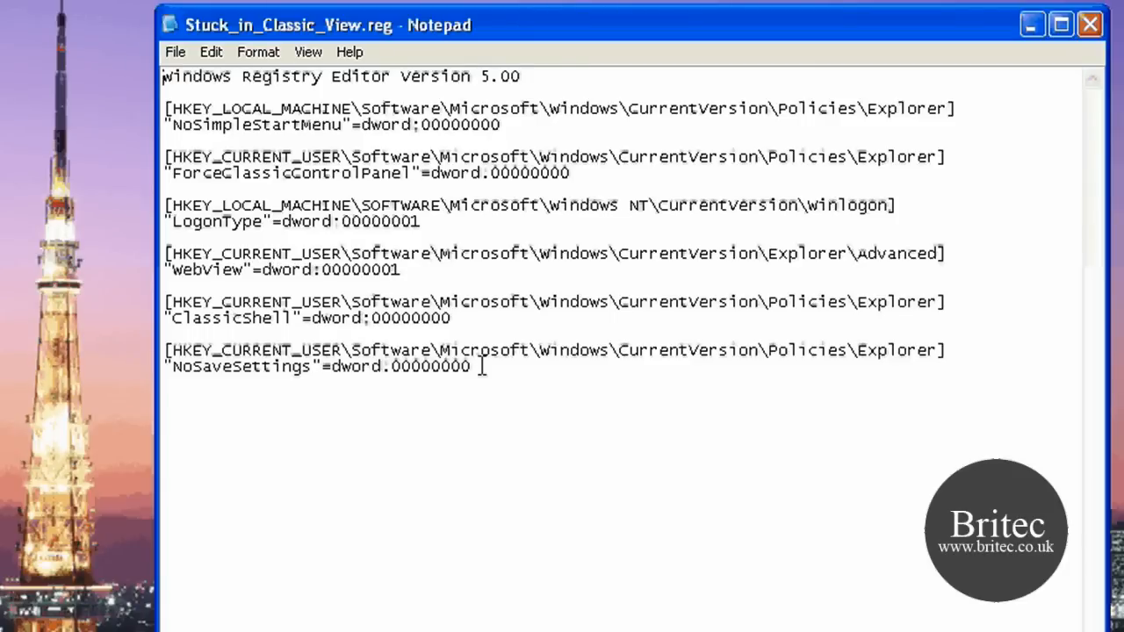
key(ctrl+a)
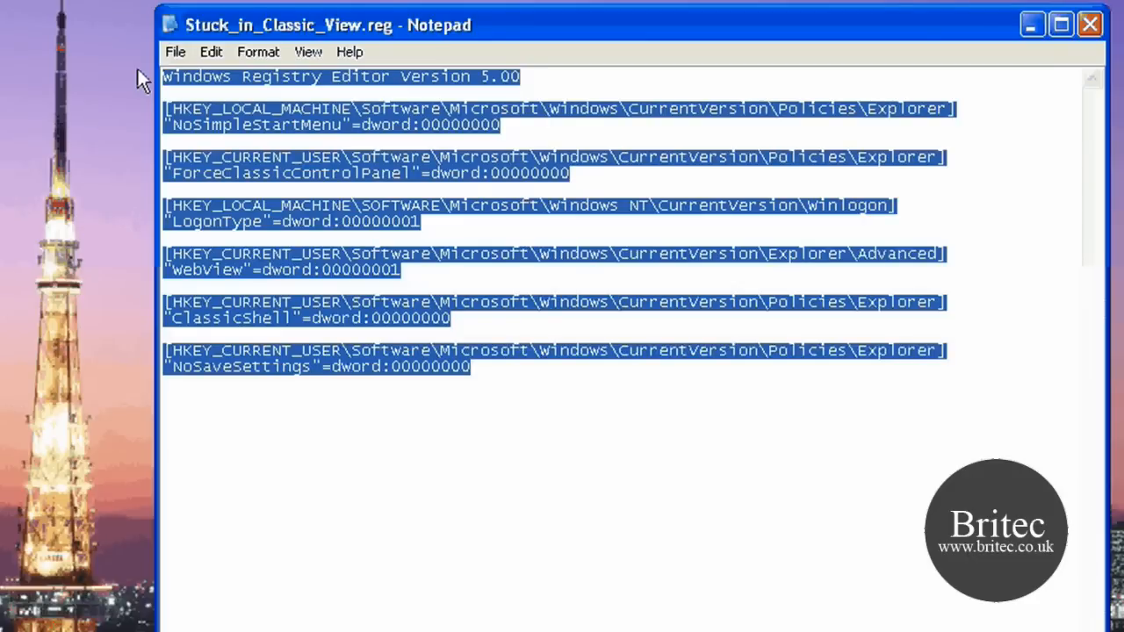
click(302, 109)
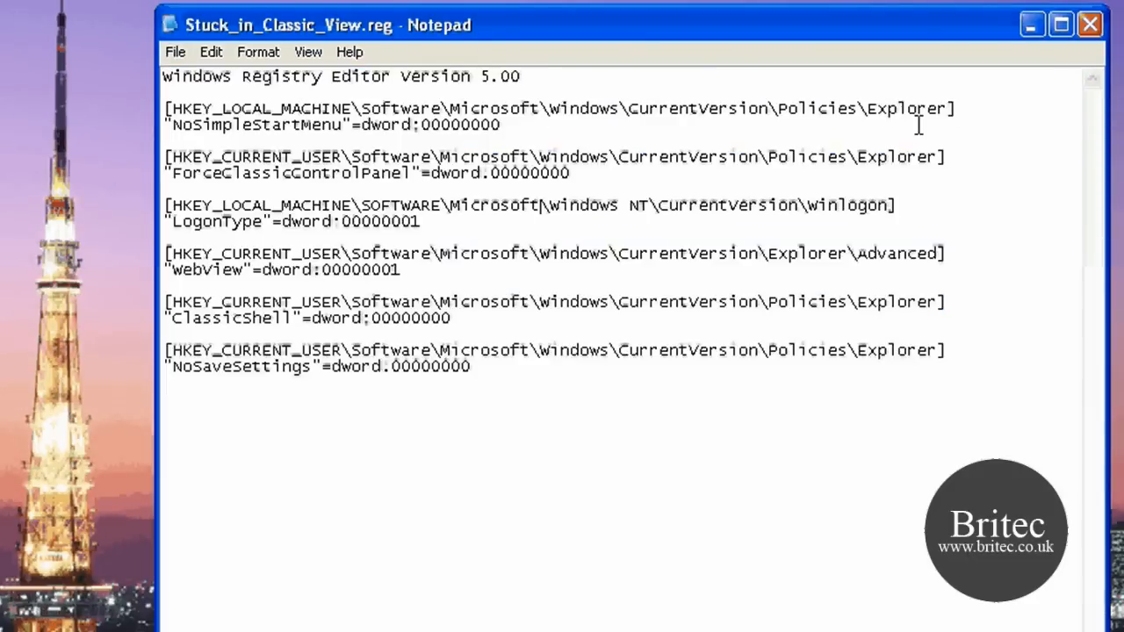
mouse_move(498, 181)
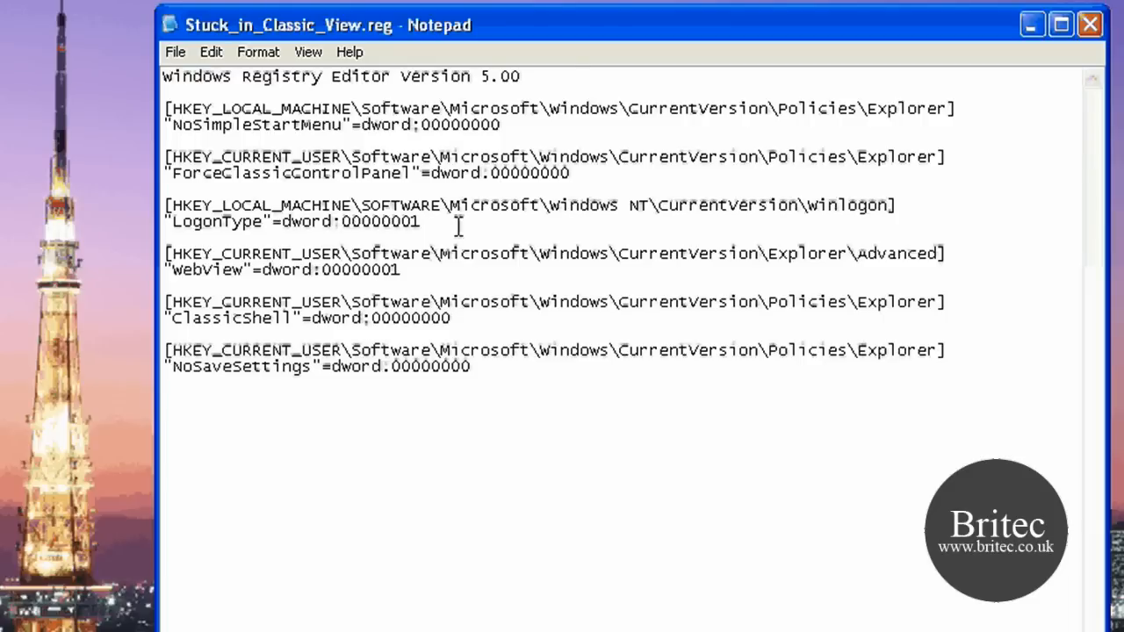
mouse_move(812, 311)
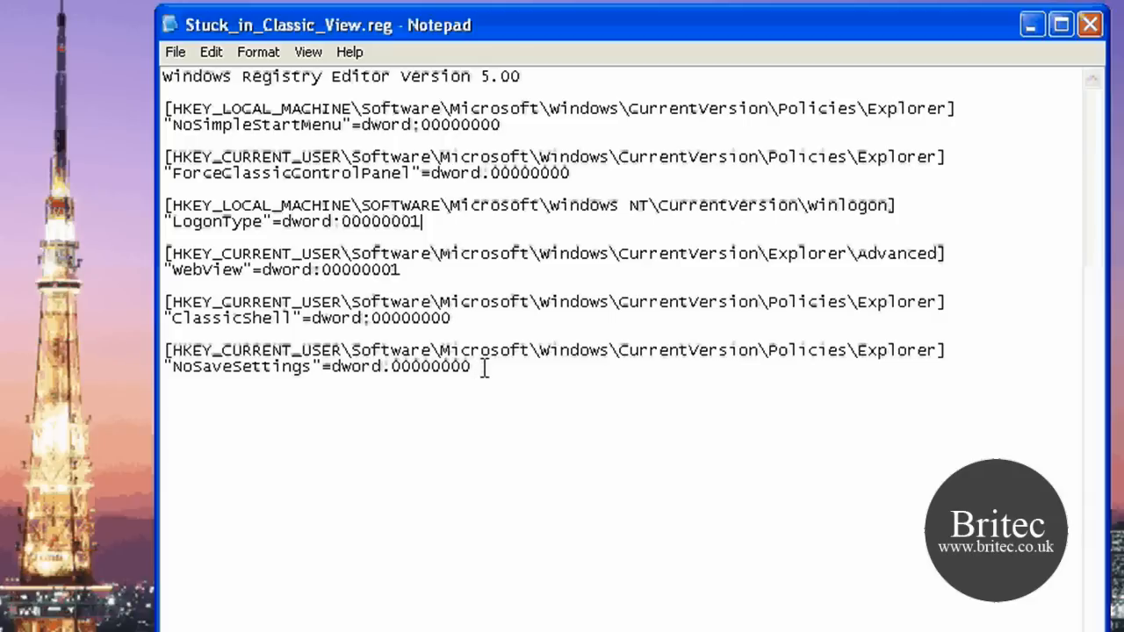
key(ctrl+a)
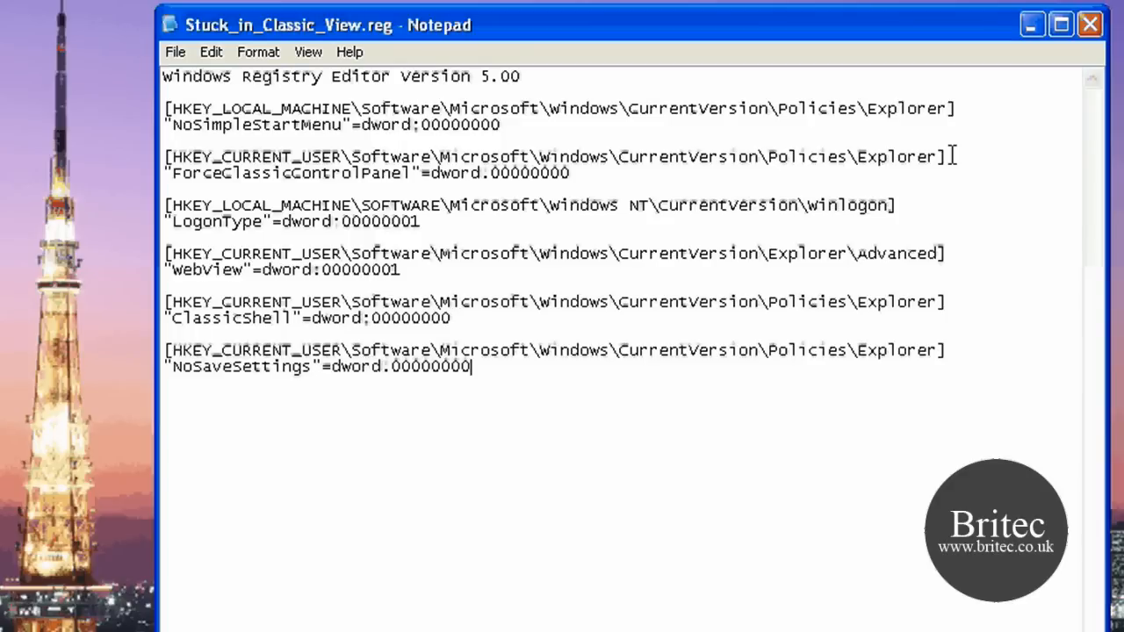
mouse_move(966, 172)
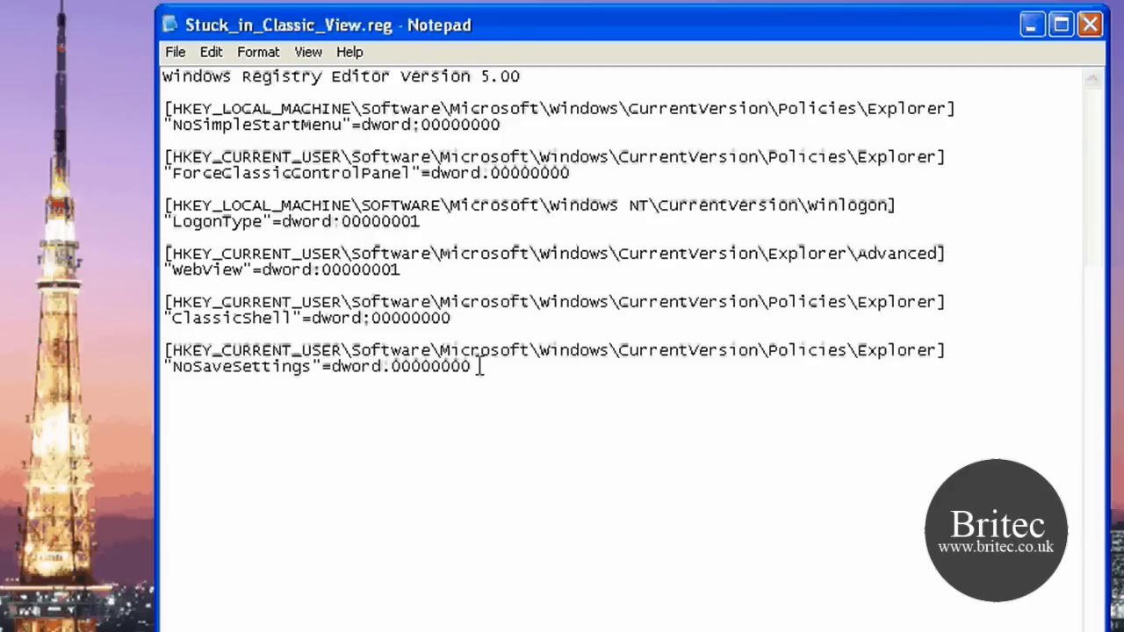
key(ctrl+a)
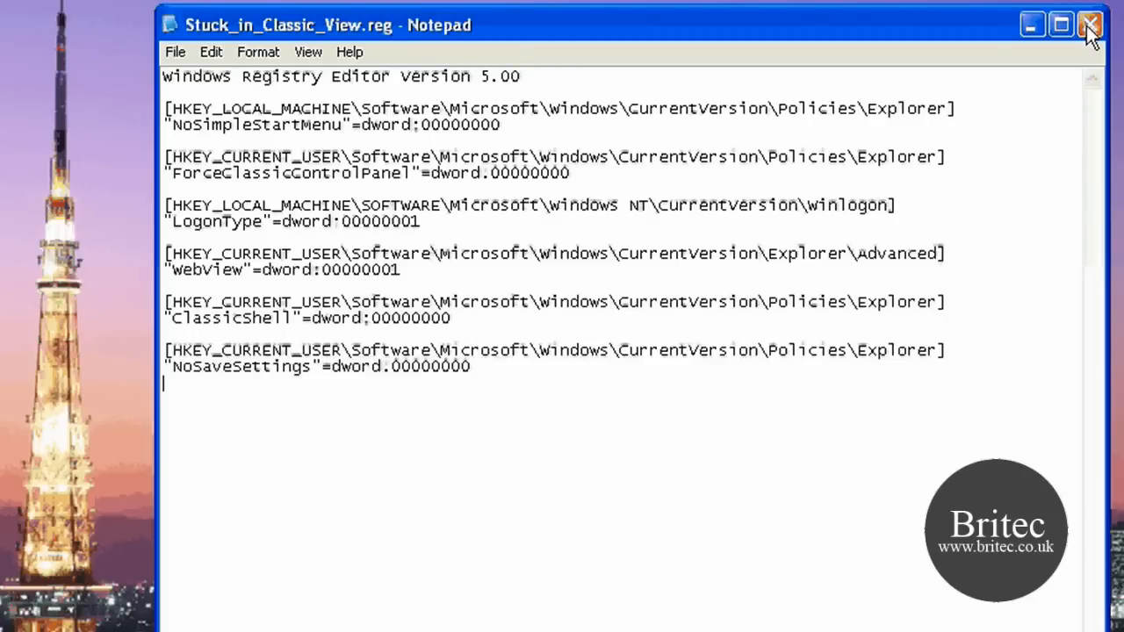
Step: Close Notepad and browse into C:\WINDOWS\Resources toward the Themes folder
click(1089, 24)
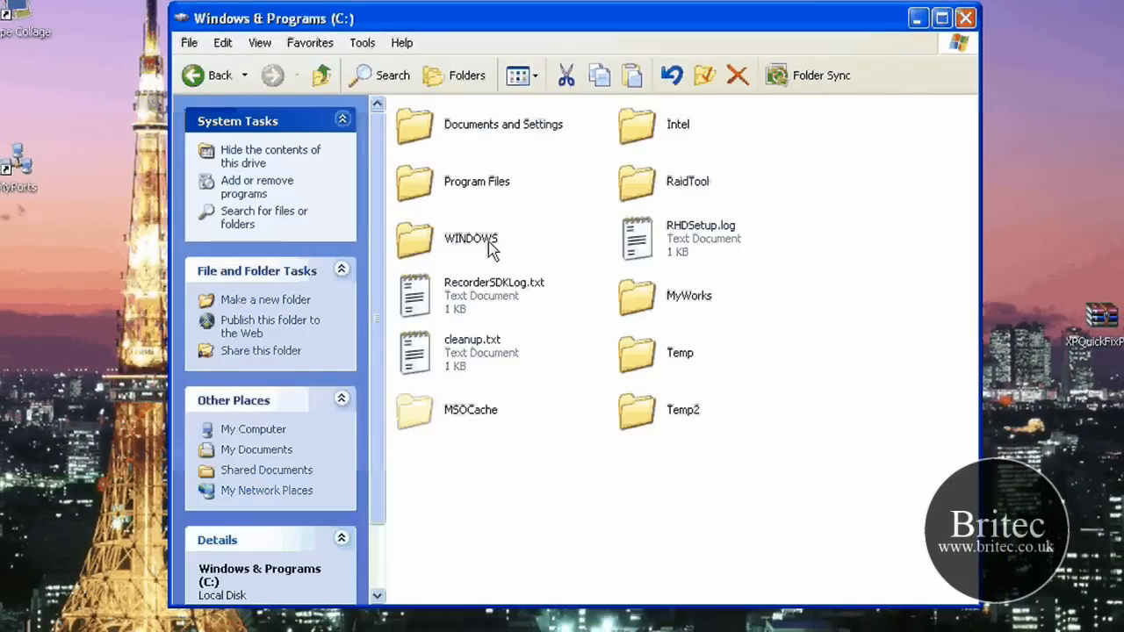
double_click(471, 239)
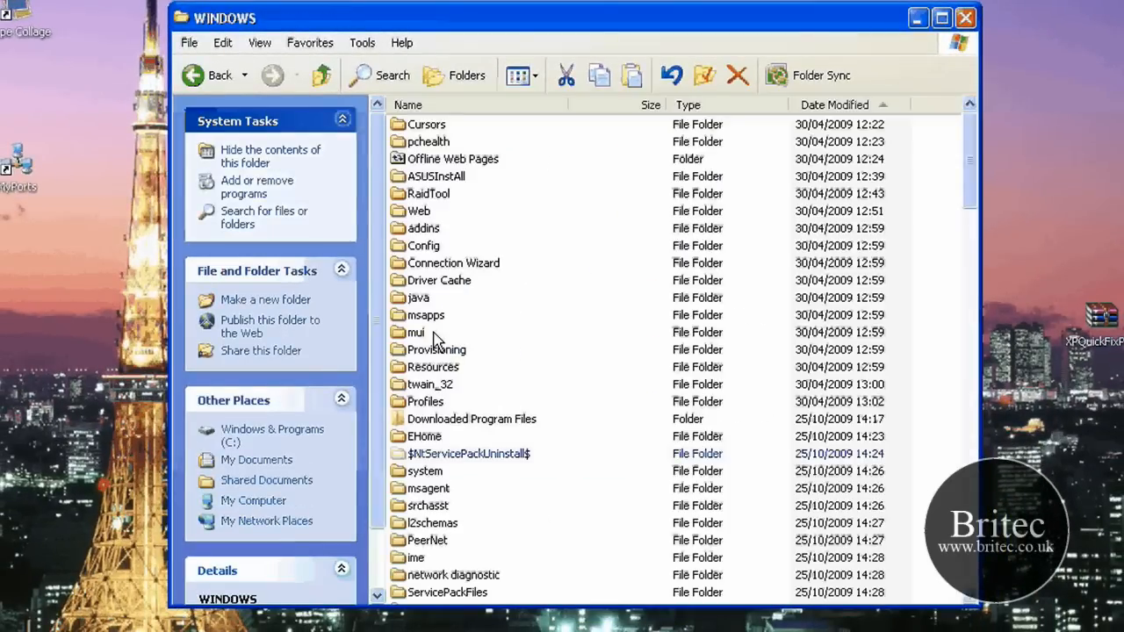
double_click(432, 367)
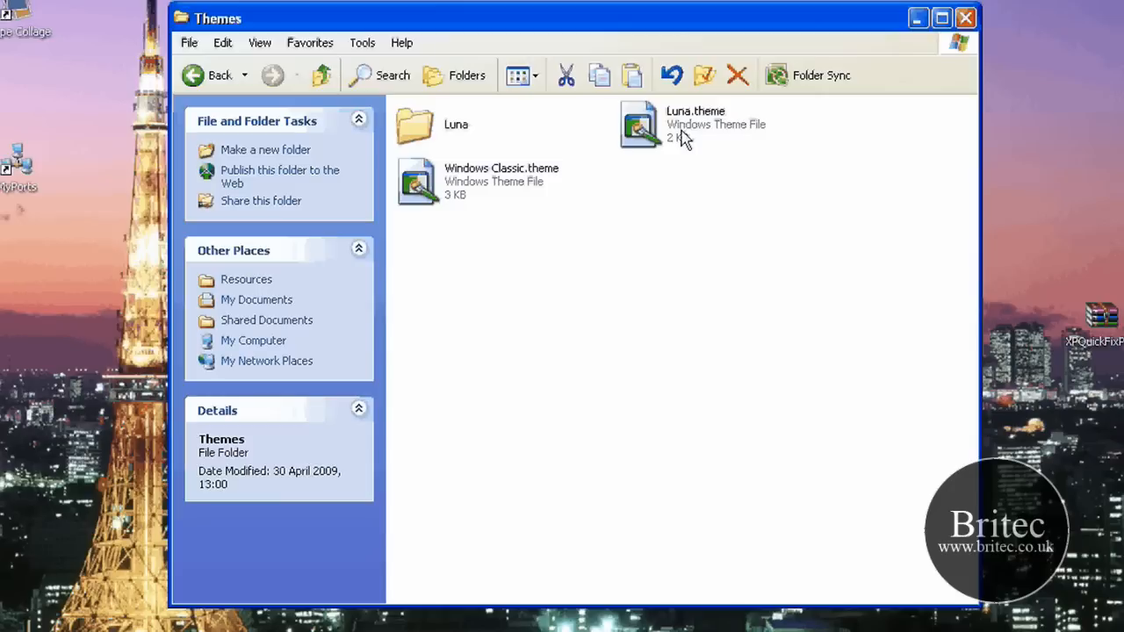
mouse_move(500, 176)
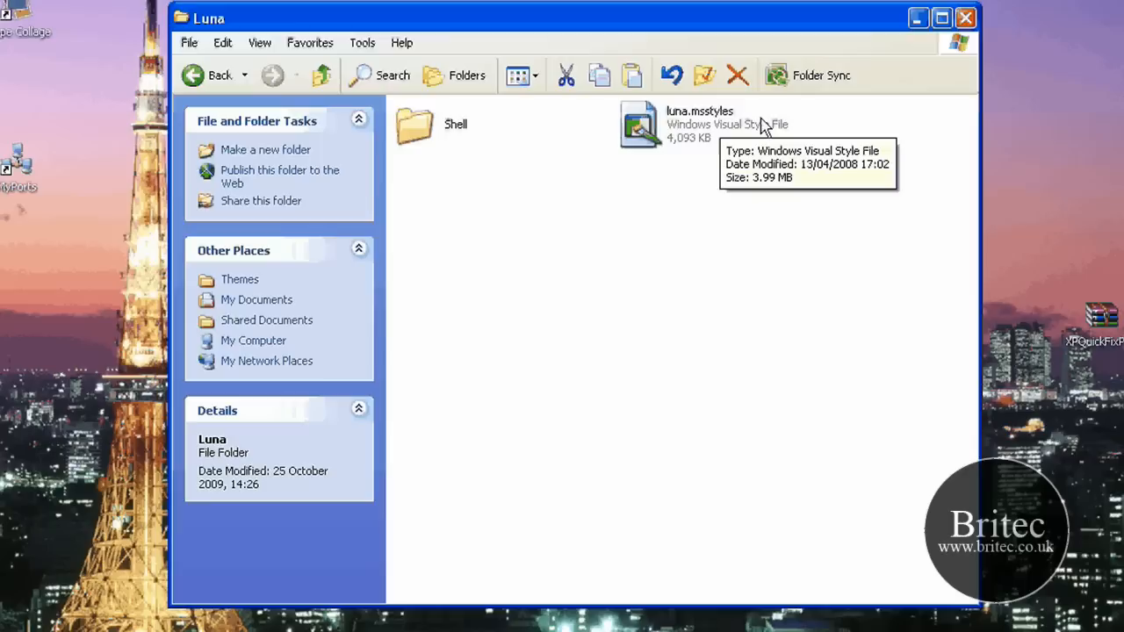
mouse_move(794, 116)
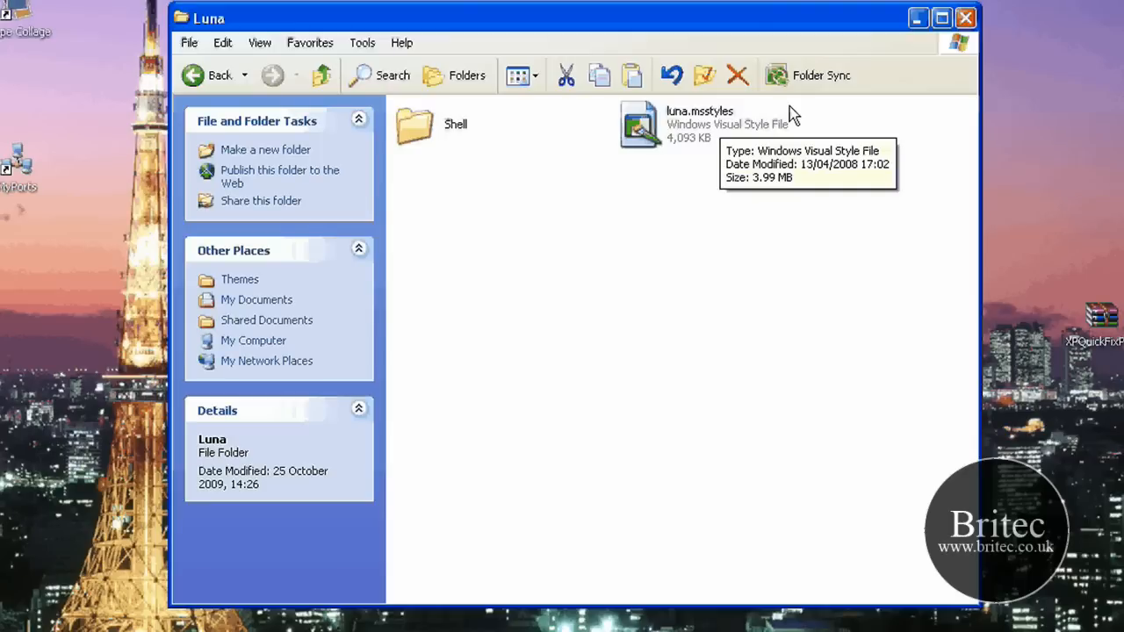
mouse_move(641, 127)
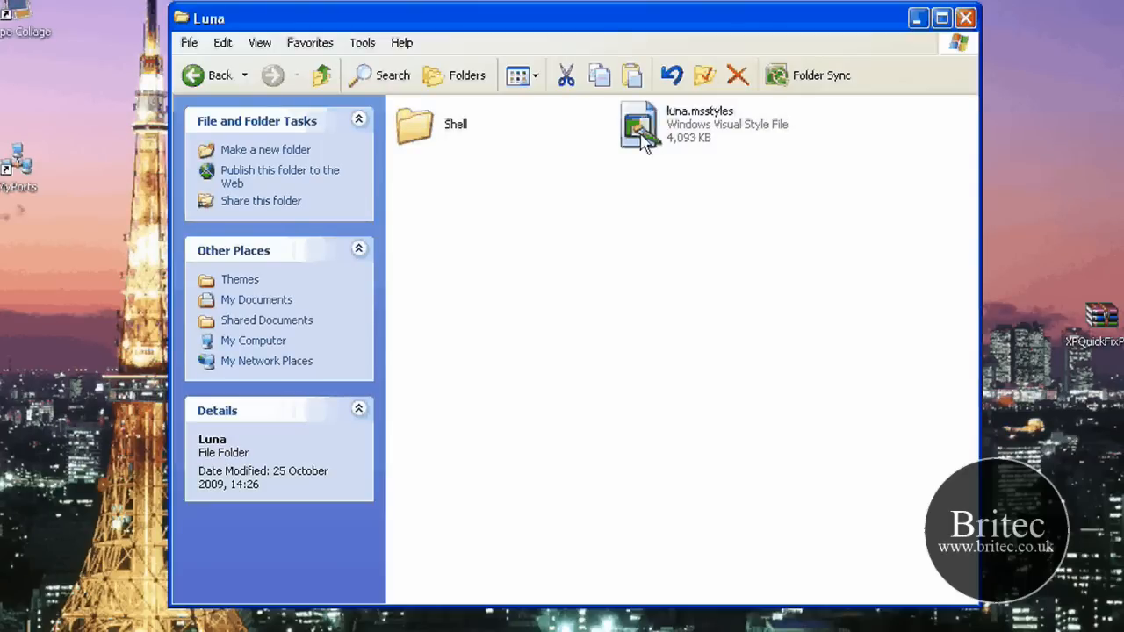
Step: Open luna.msstyles so Display Properties shows Modified Theme on the Themes tab
click(966, 18)
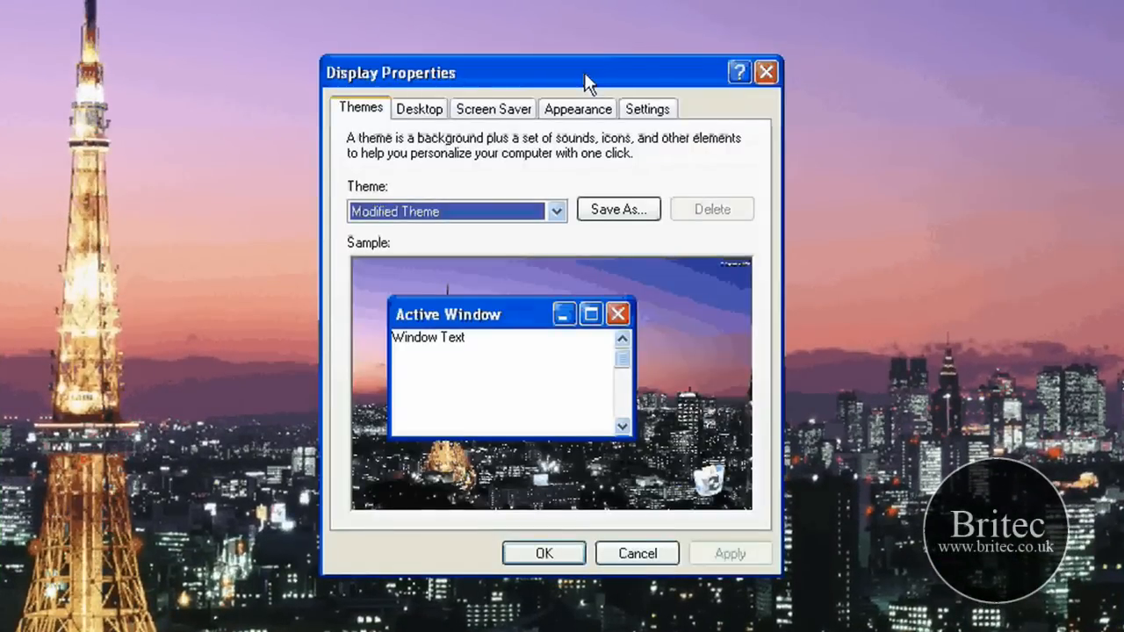
click(576, 109)
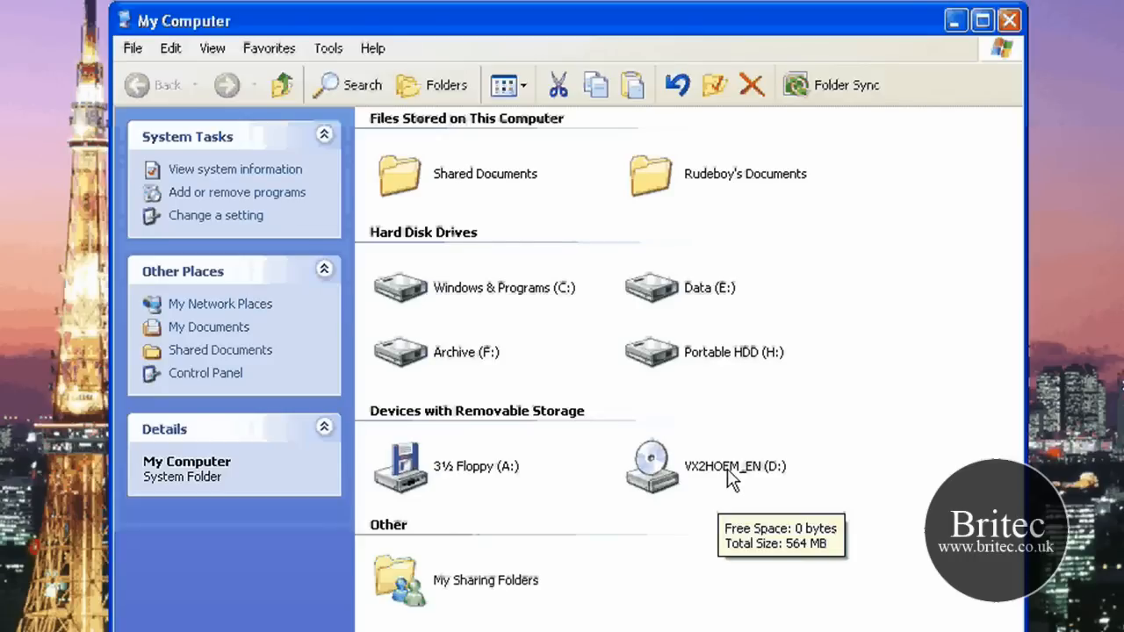
Step: Open the VX2HOEM_EN (D:) CD drive from My Computer
double_click(654, 466)
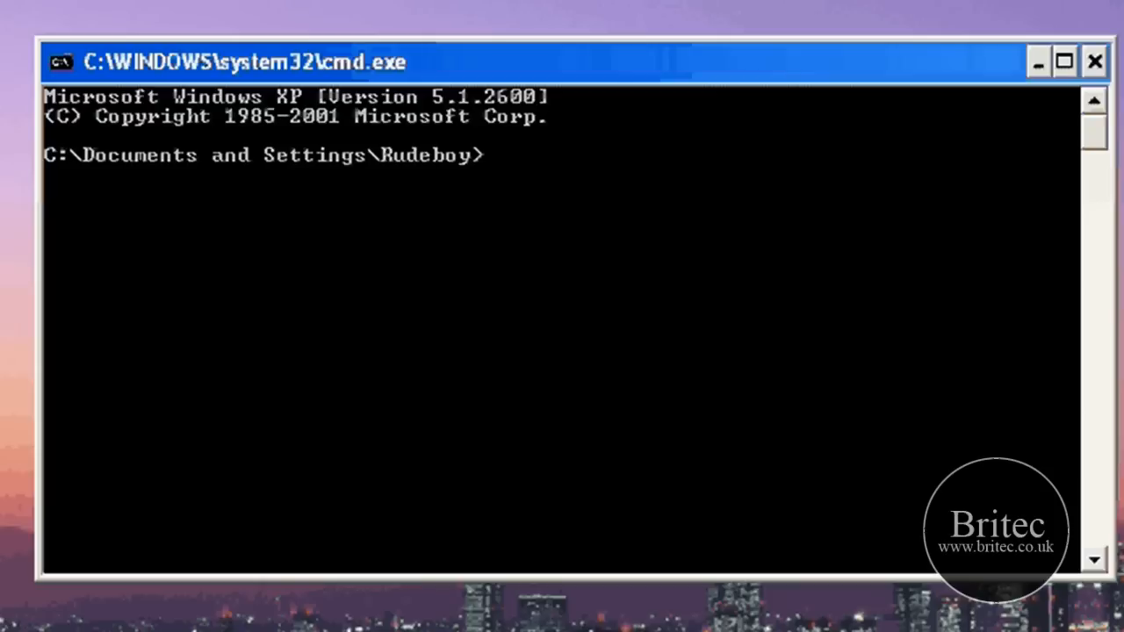
Step: Switch Command Prompt to the D: drive and type cd i386 at the prompt
text(d:)
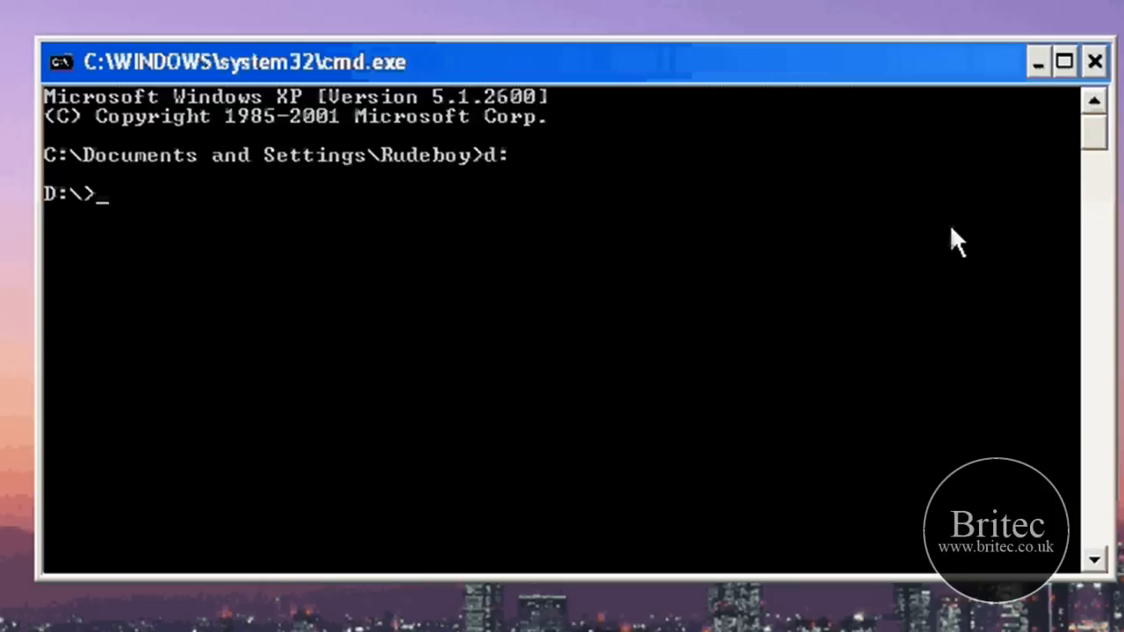
mouse_move(297, 526)
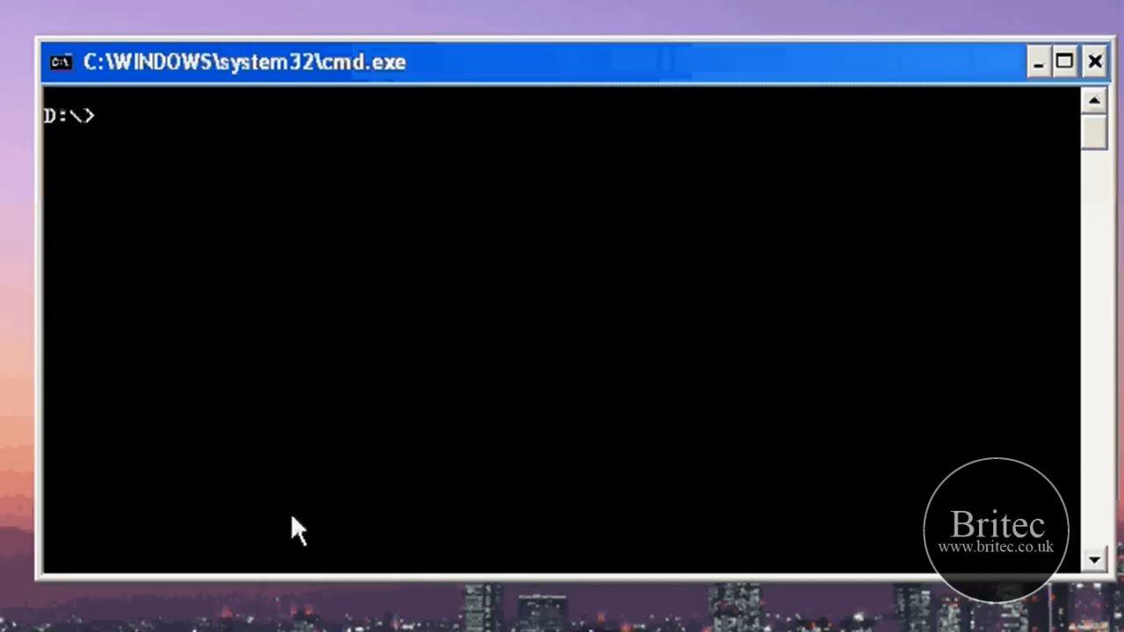
text(cd i)
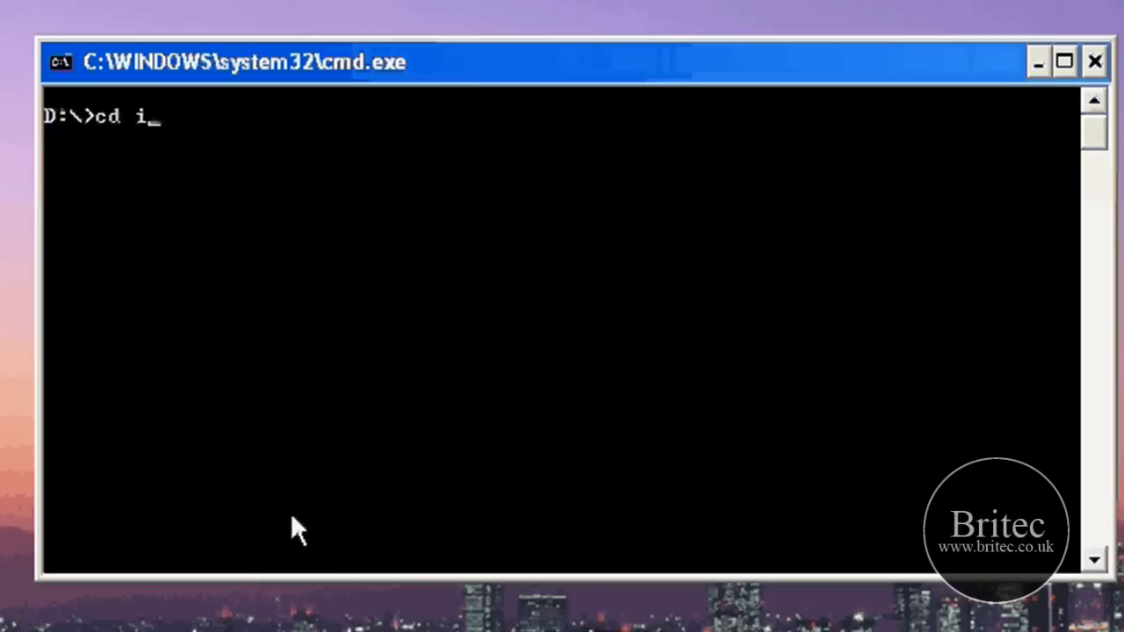
text(386)
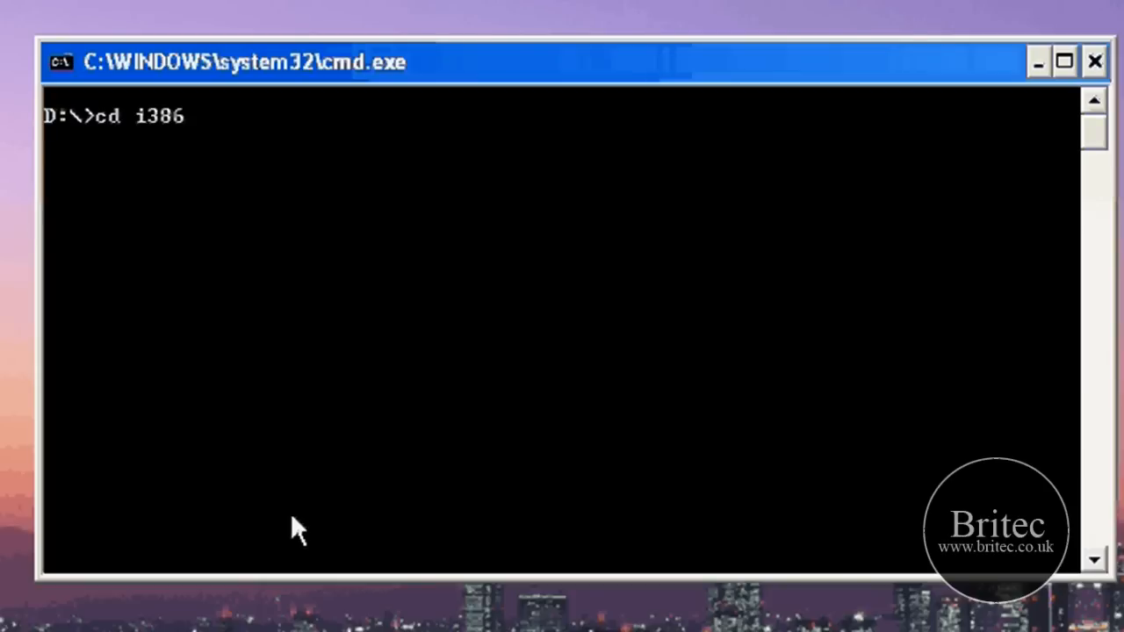
mouse_move(576, 249)
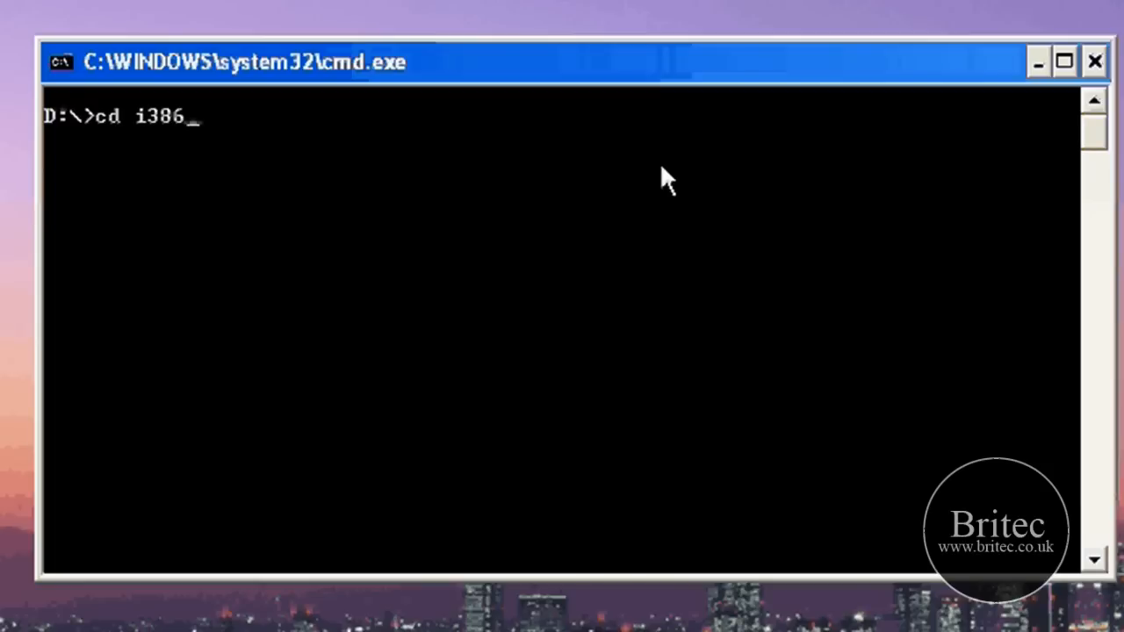
mouse_move(614, 237)
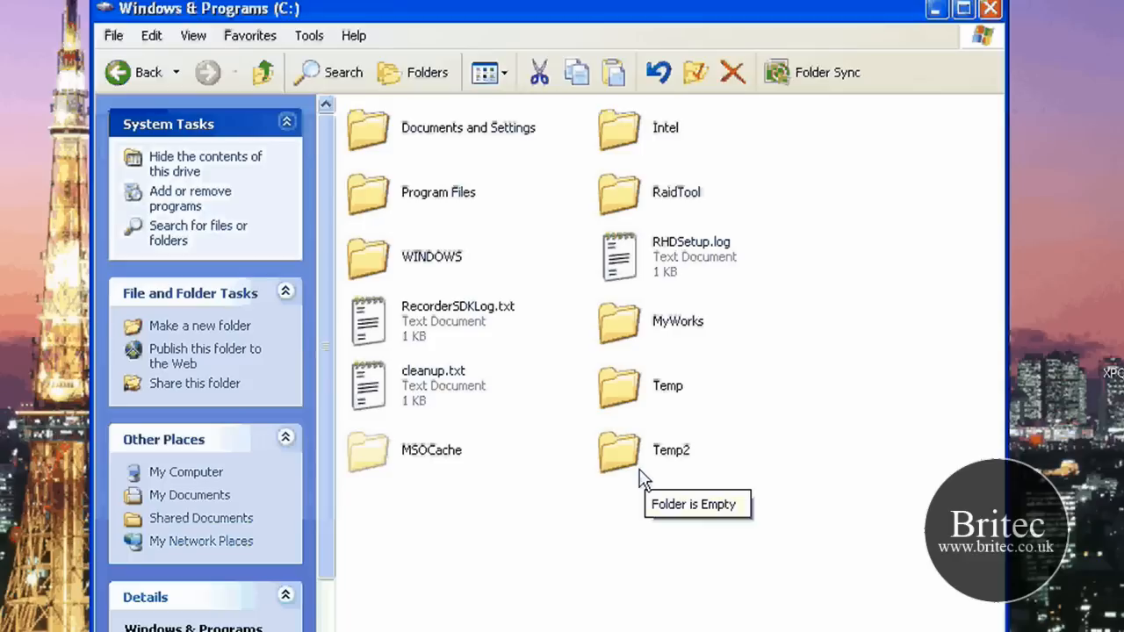
mouse_move(857, 116)
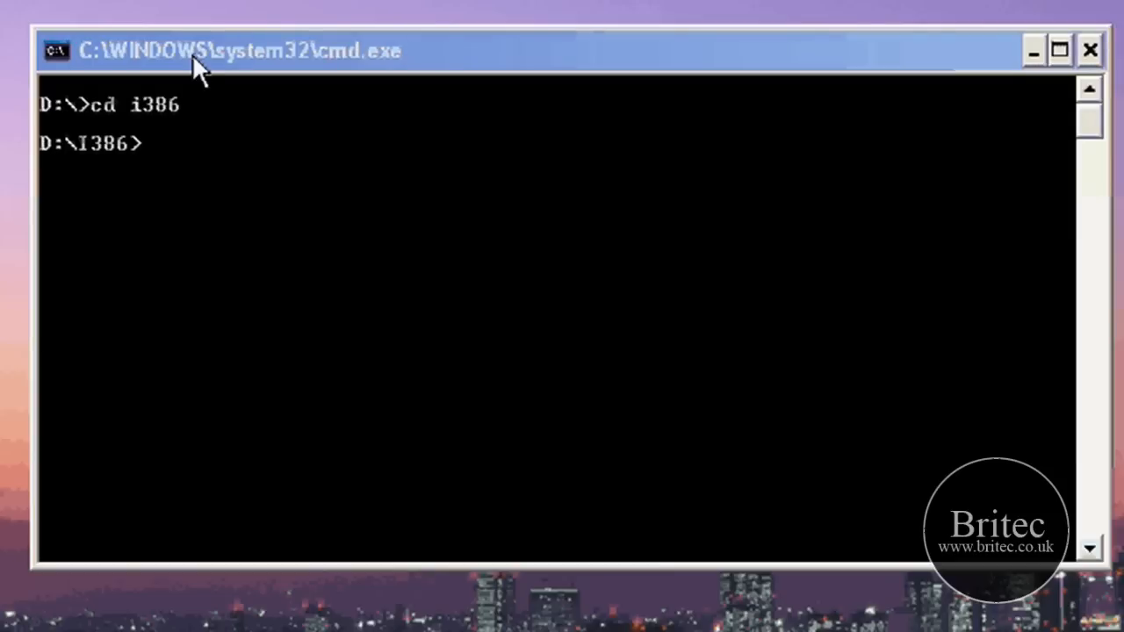
Step: Enter the command expand luna.ms_ c:\Temp2 at the D:\I386 prompt
text(e)
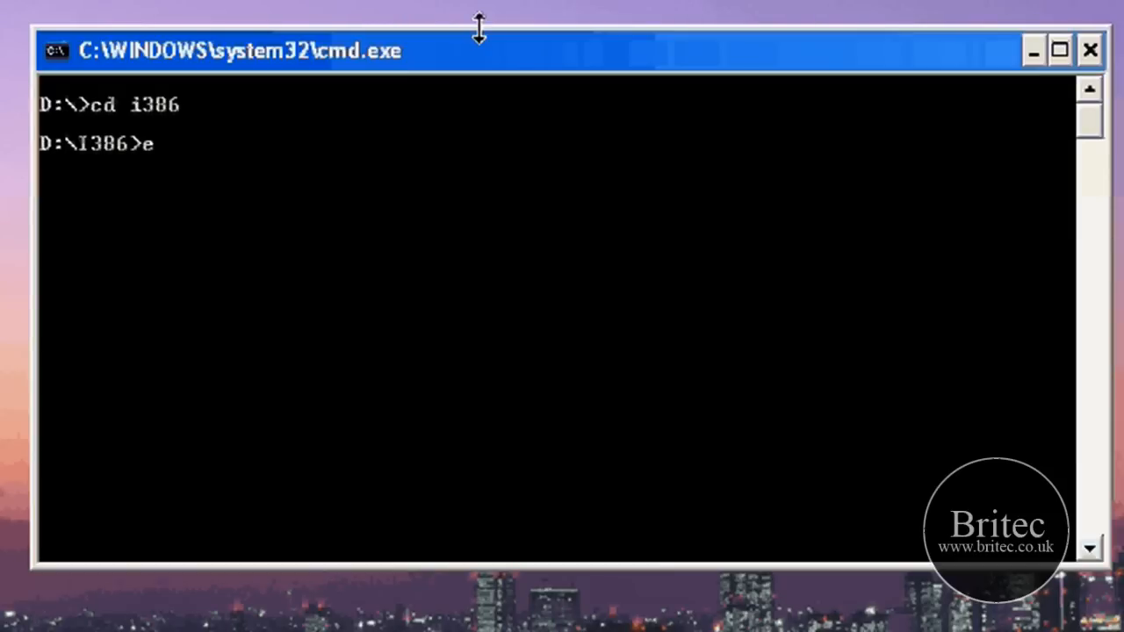
text(xpand)
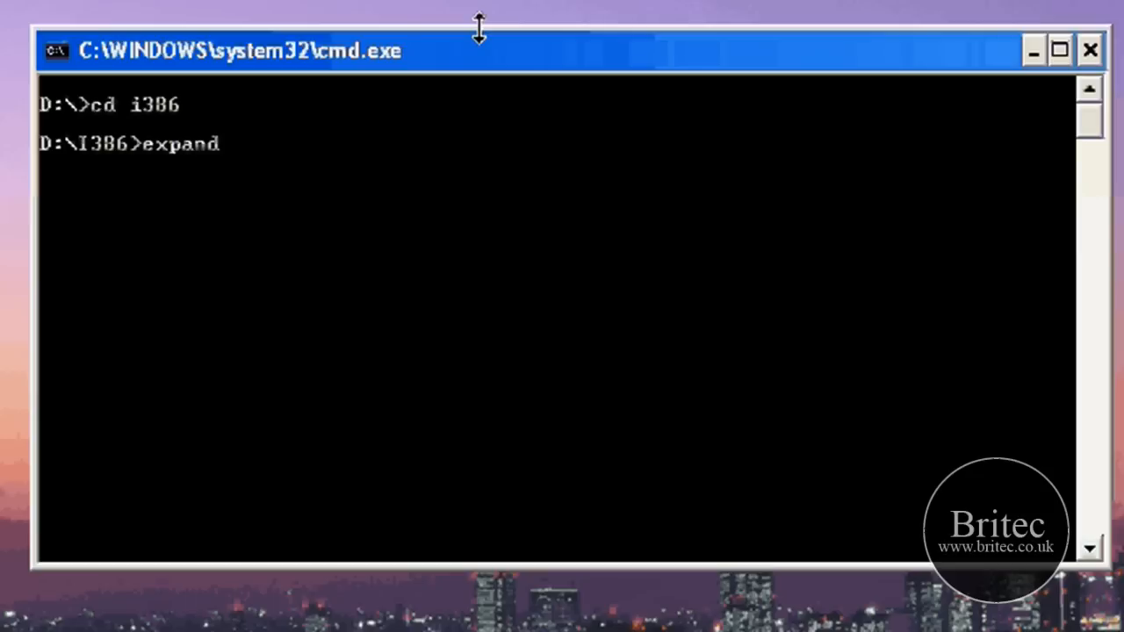
text(luna)
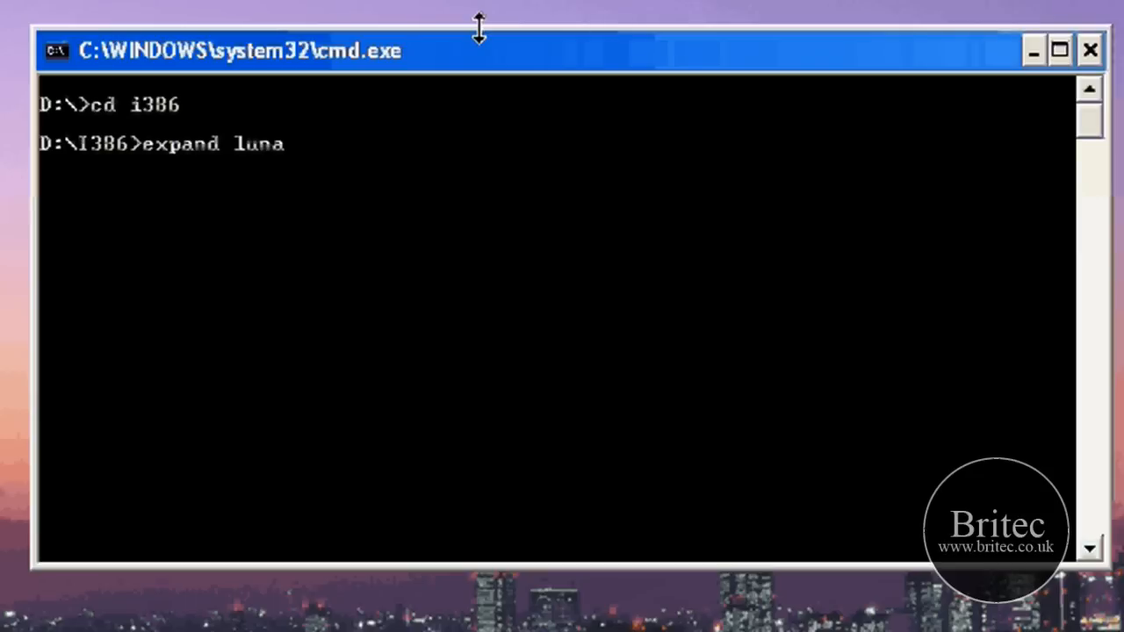
text(.ms_)
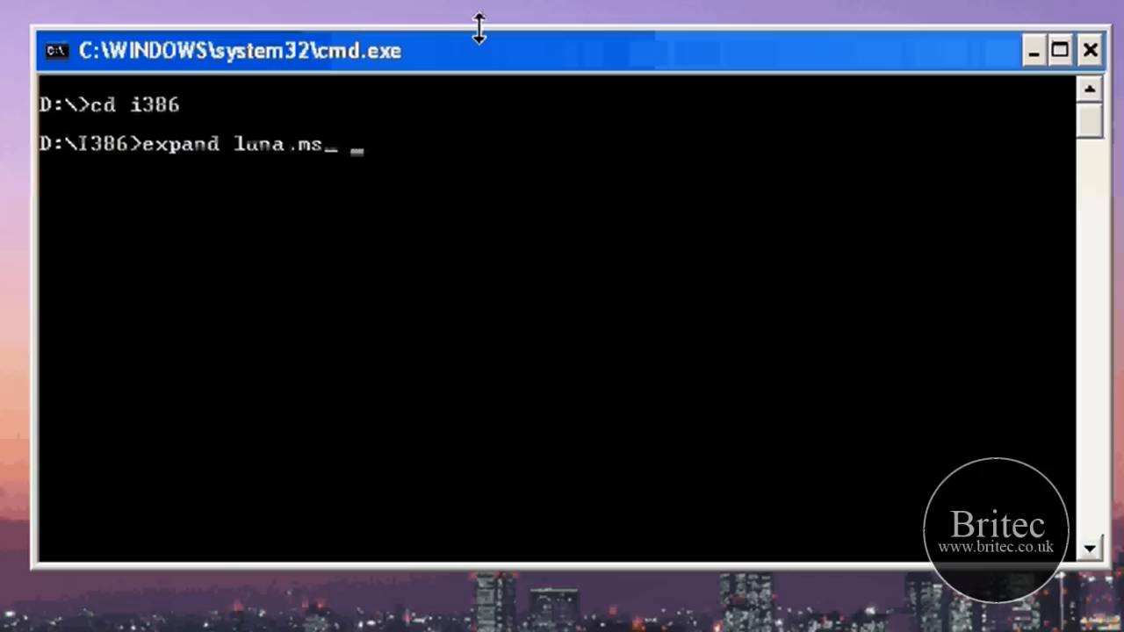
text(c:)
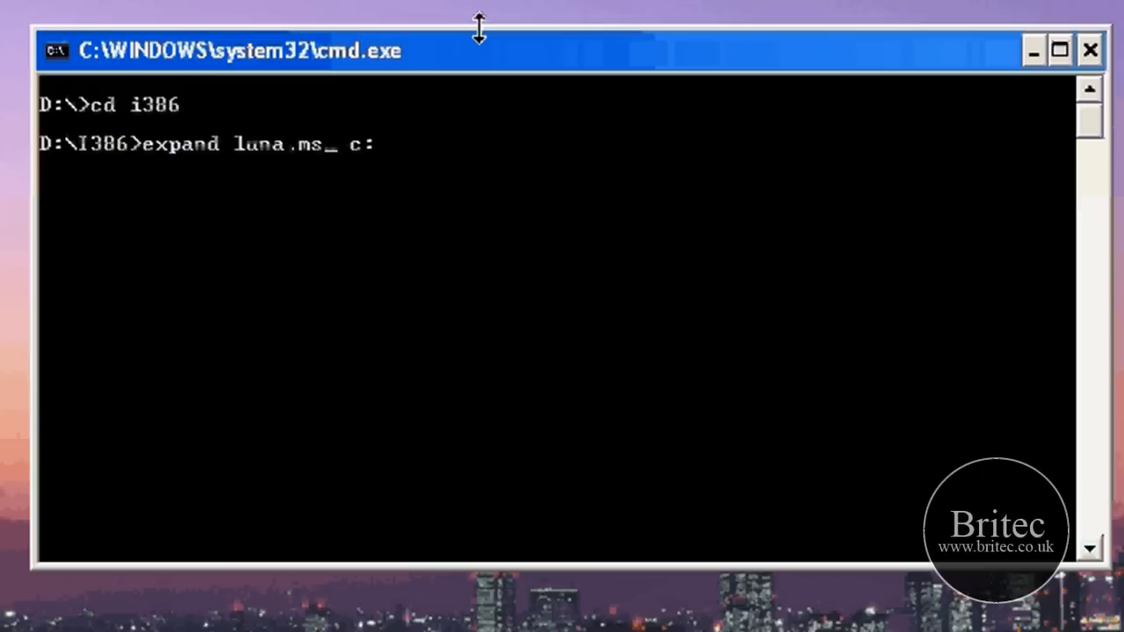
text(\)
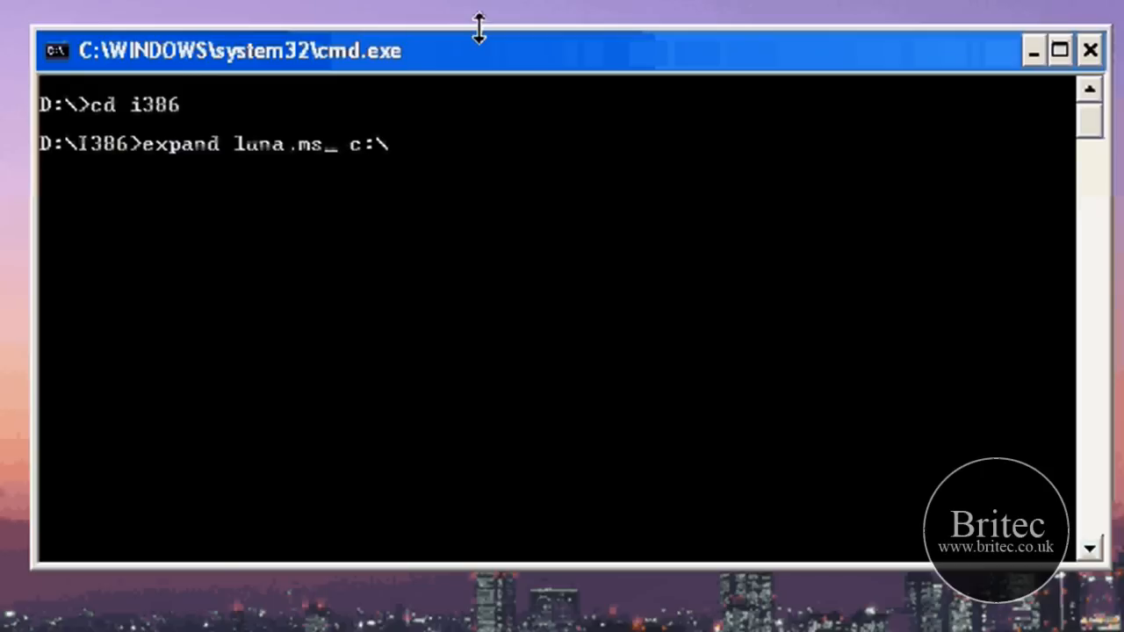
text(Te)
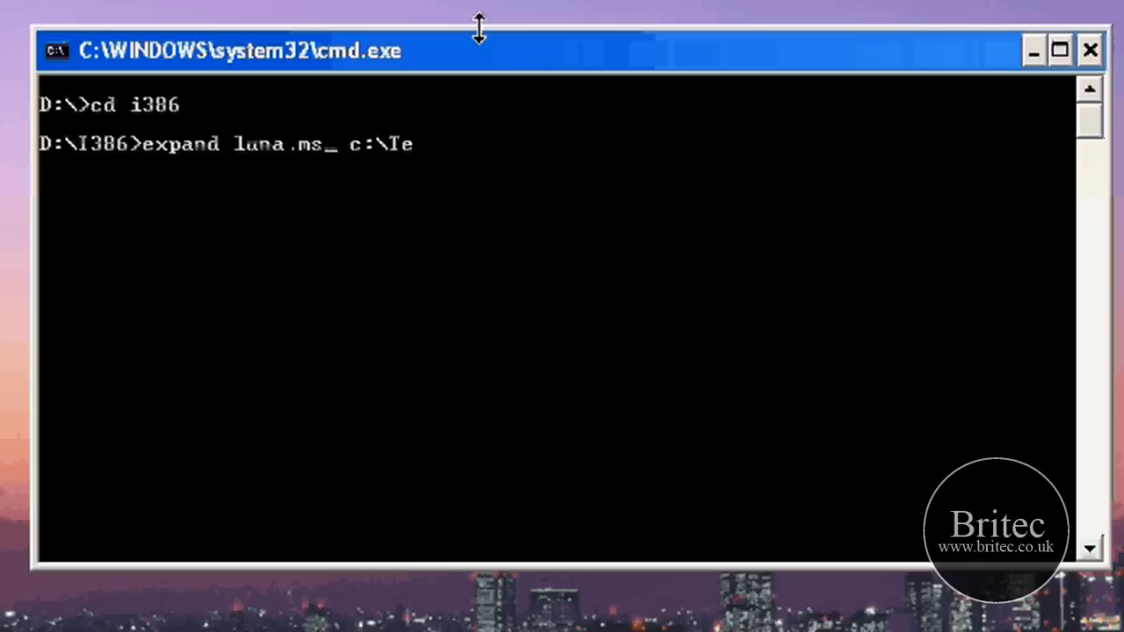
text(mp)
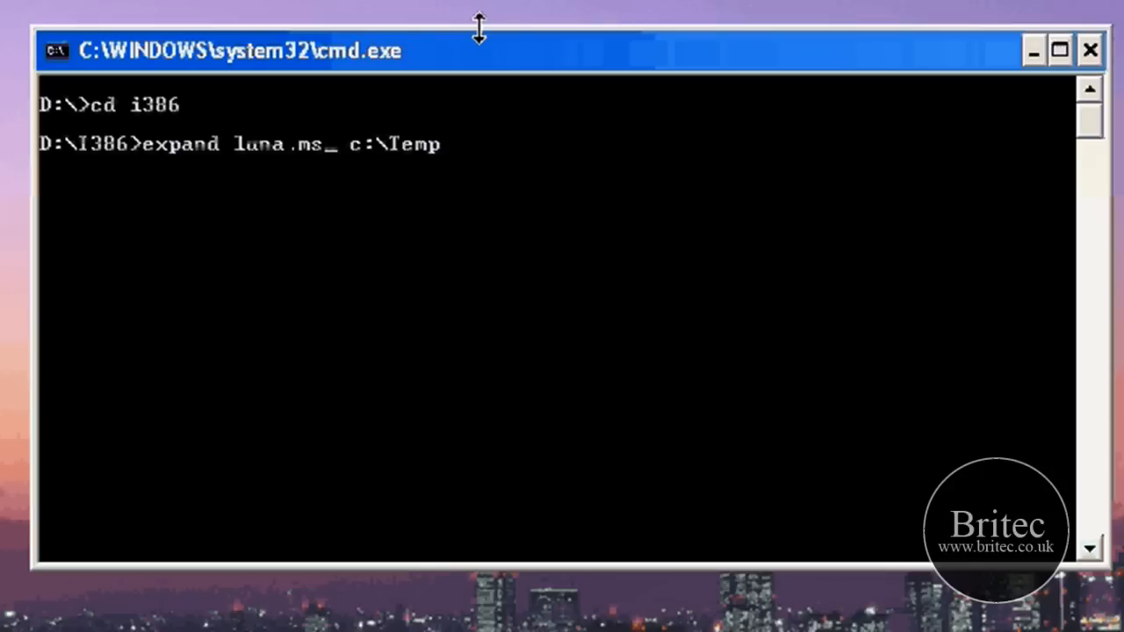
text(2)
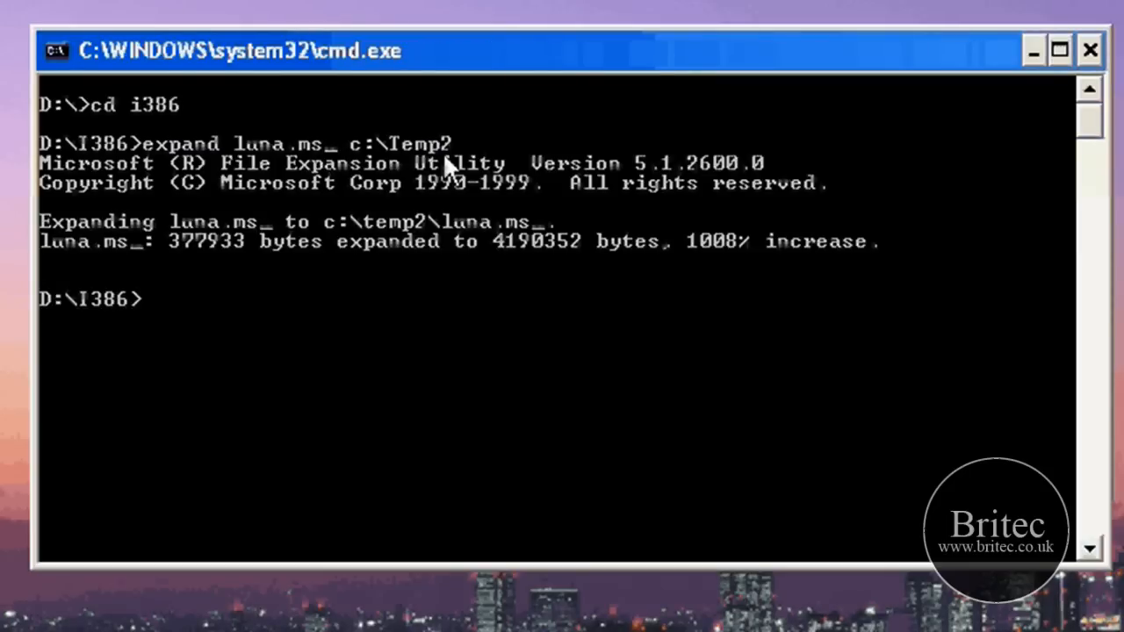
mouse_move(232, 541)
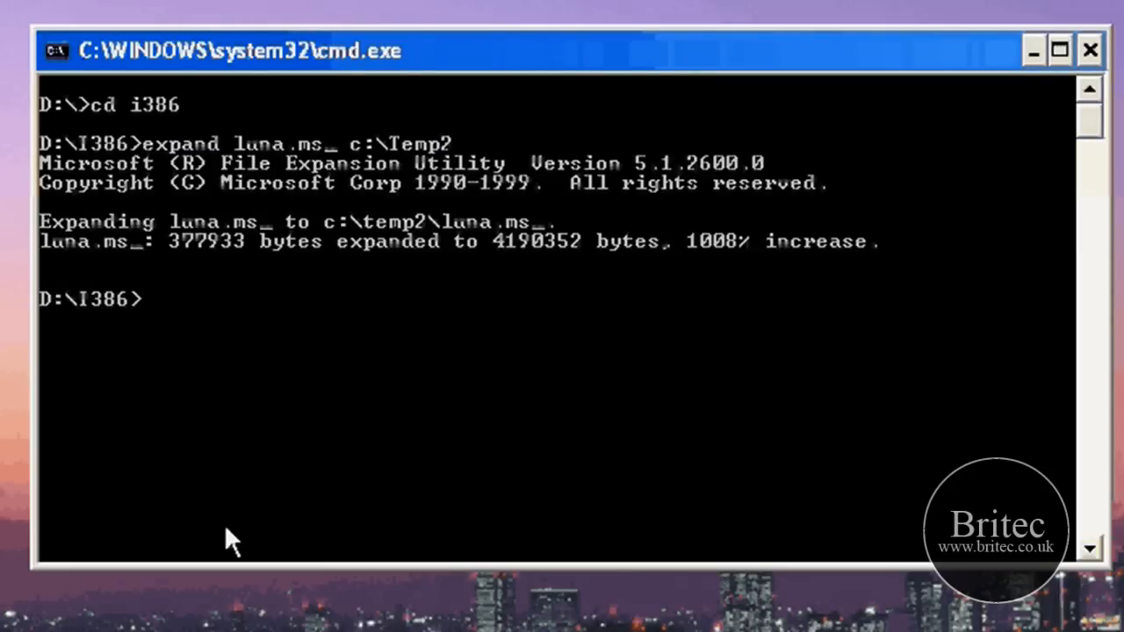
mouse_move(219, 395)
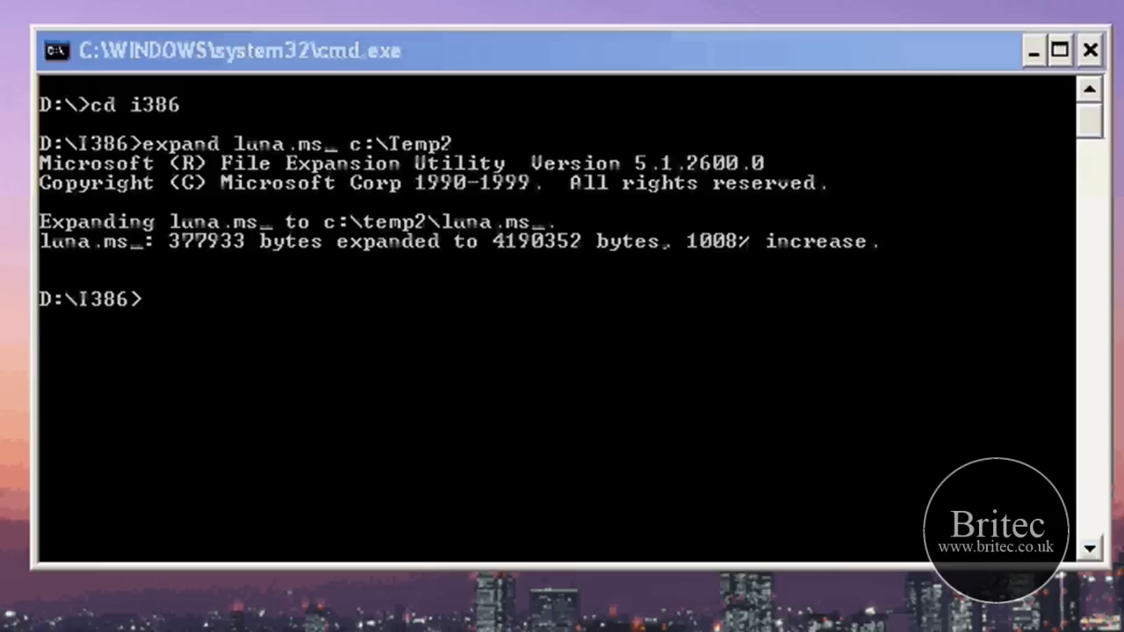
Step: Close the Command Prompt window after luna.ms_ expands into C:\Temp2
click(1089, 49)
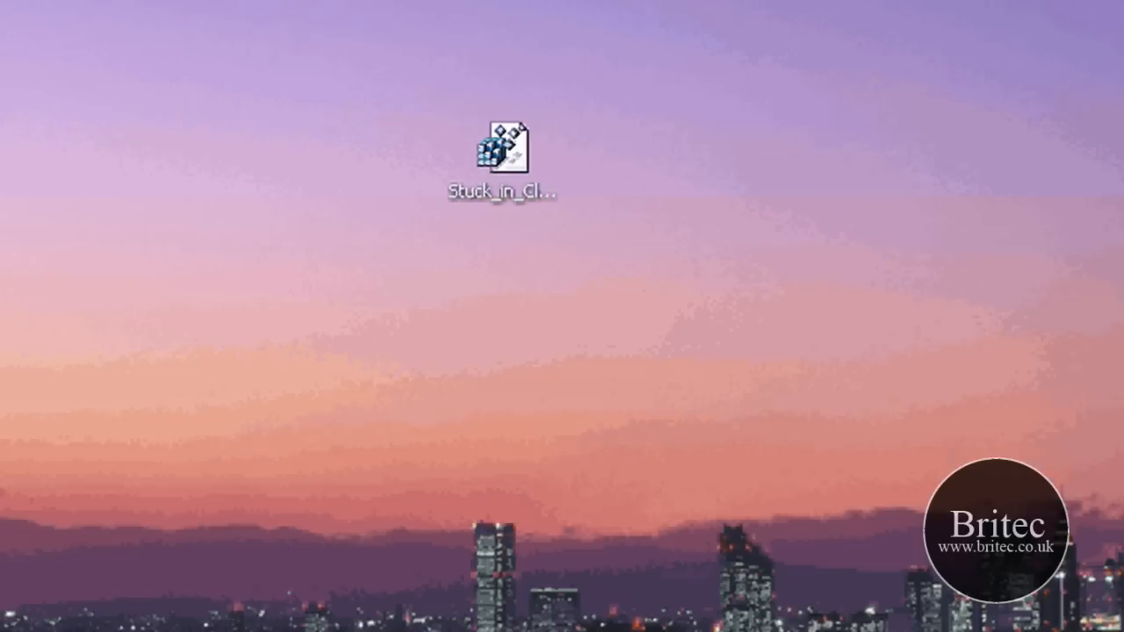
Step: Check the expanded luna.ms_ in C:\Temp2, then browse C: down to the Themes\Luna folder
double_click(502, 154)
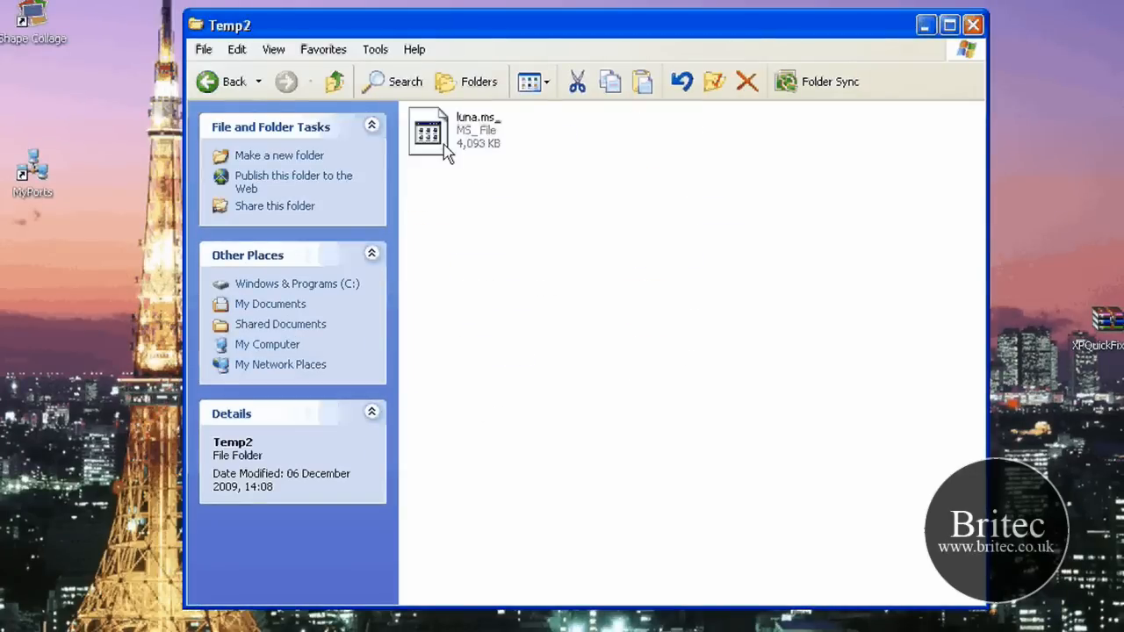
click(429, 132)
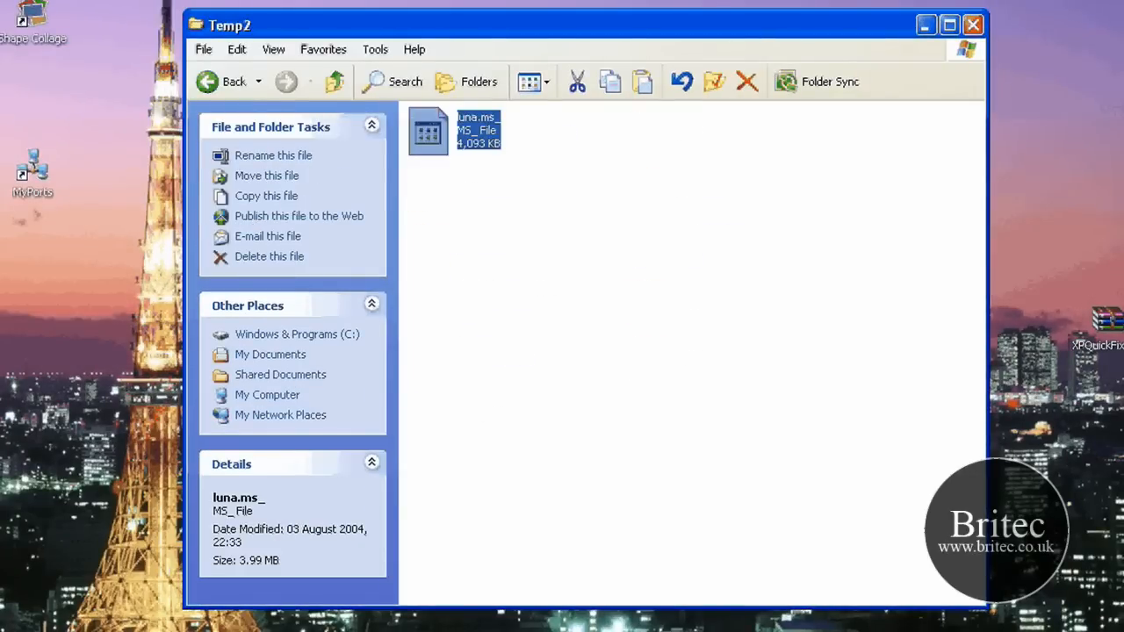
click(297, 333)
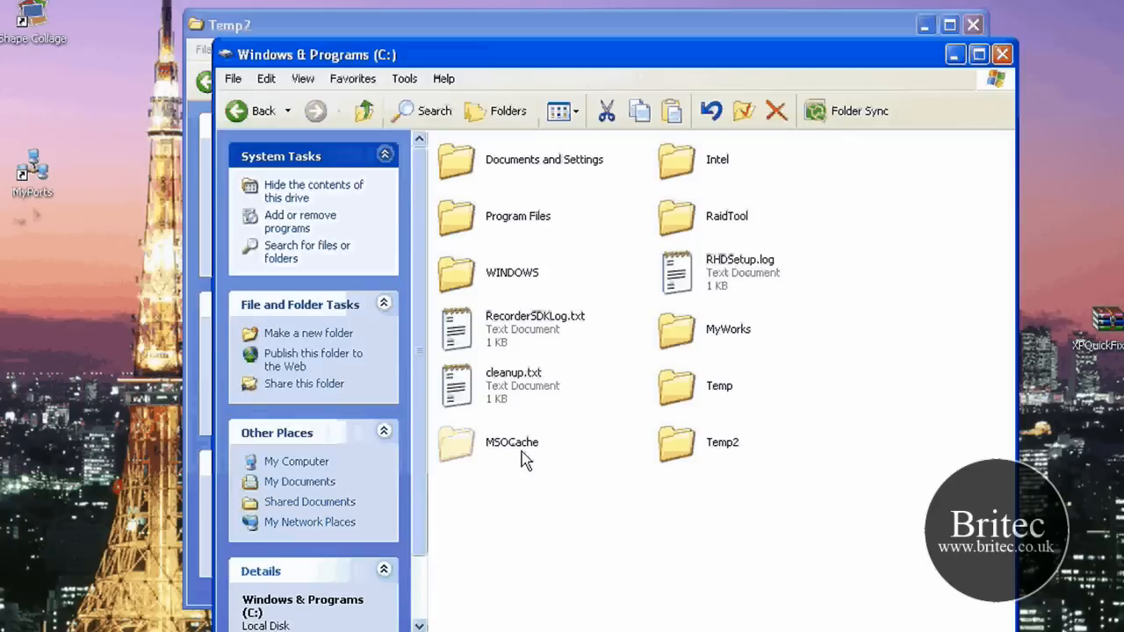
double_click(513, 273)
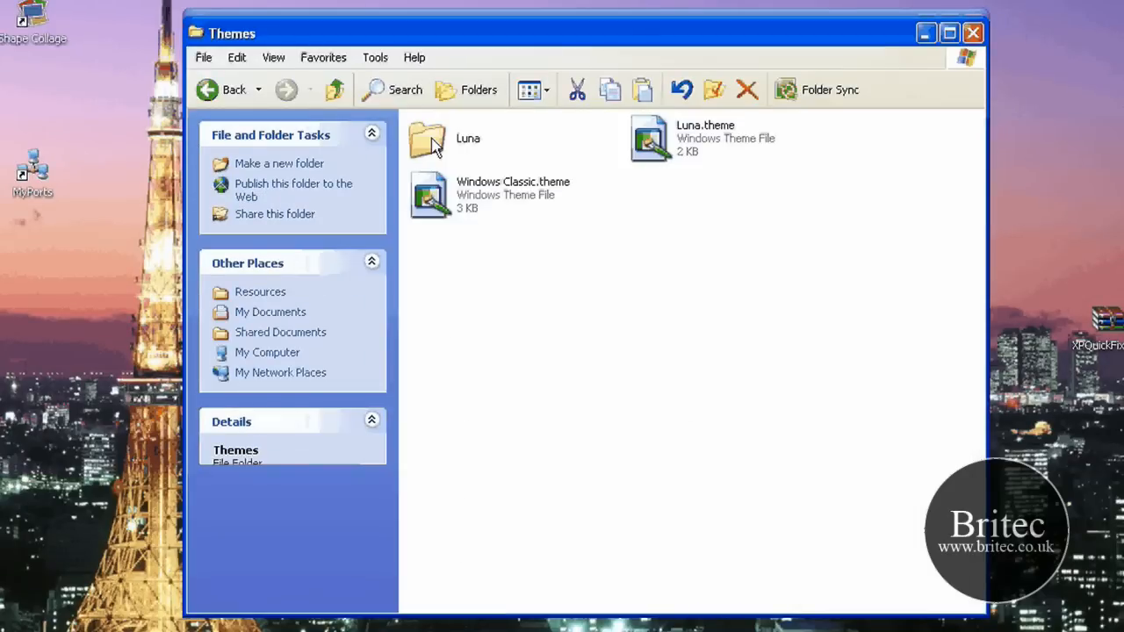
double_click(428, 140)
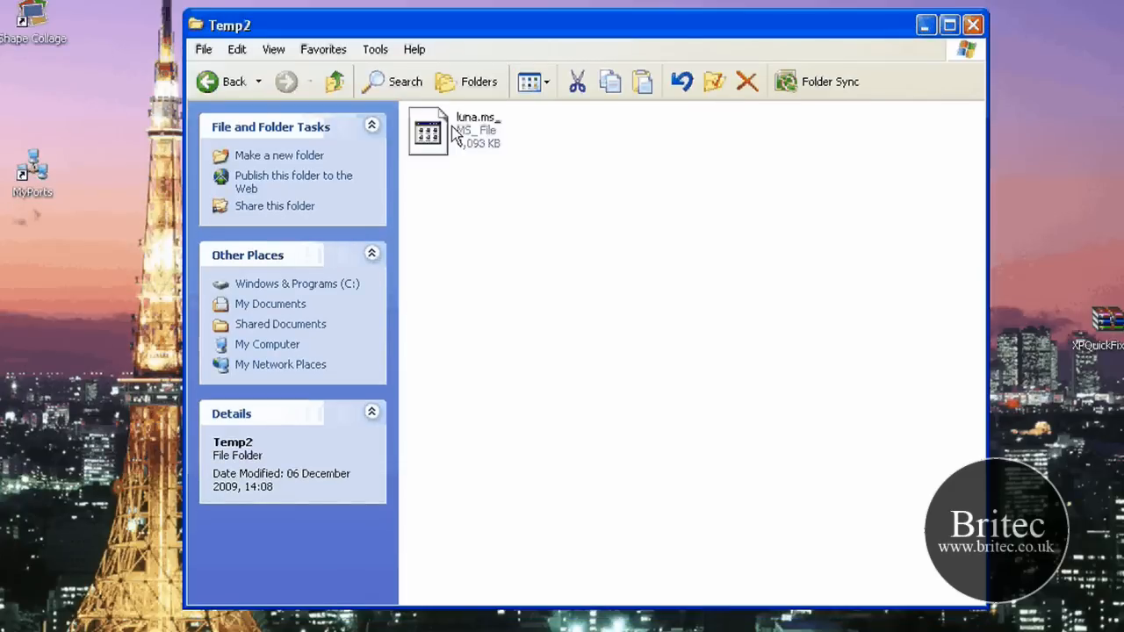
Step: Rename luna.ms_ to luna.msstyles so it becomes a Windows Visual Style File
click(475, 130)
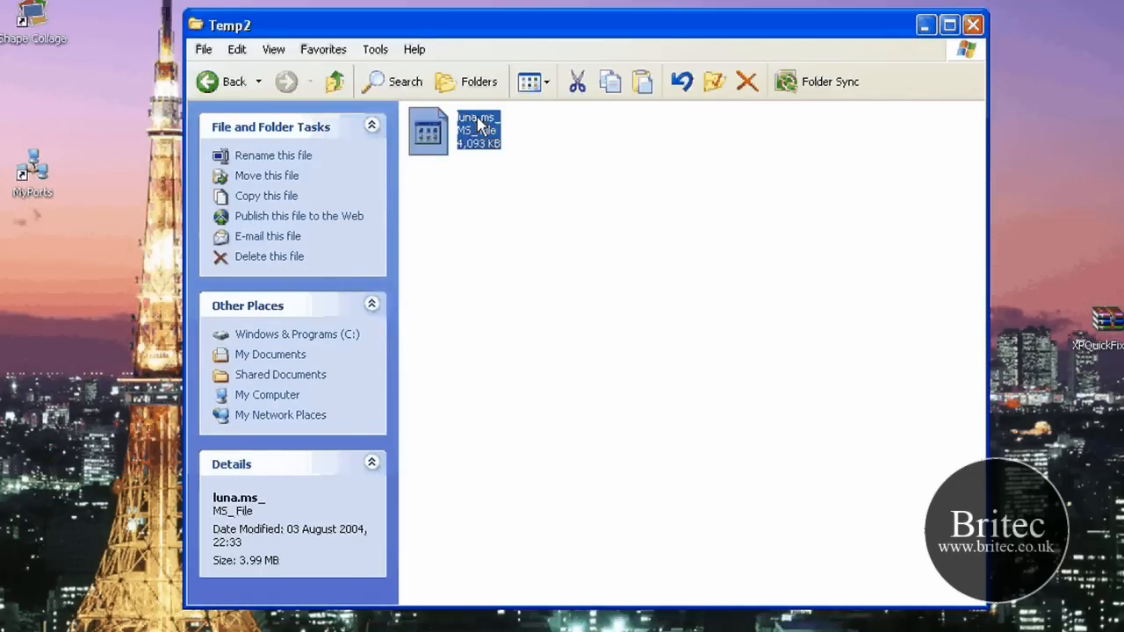
right_click(478, 130)
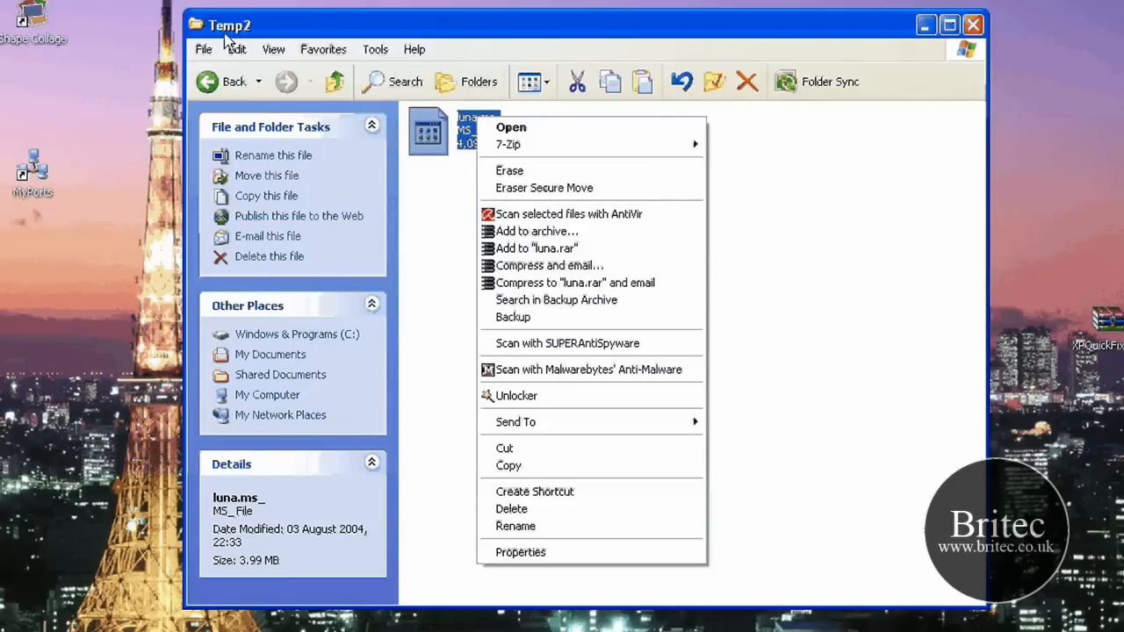
mouse_move(524, 526)
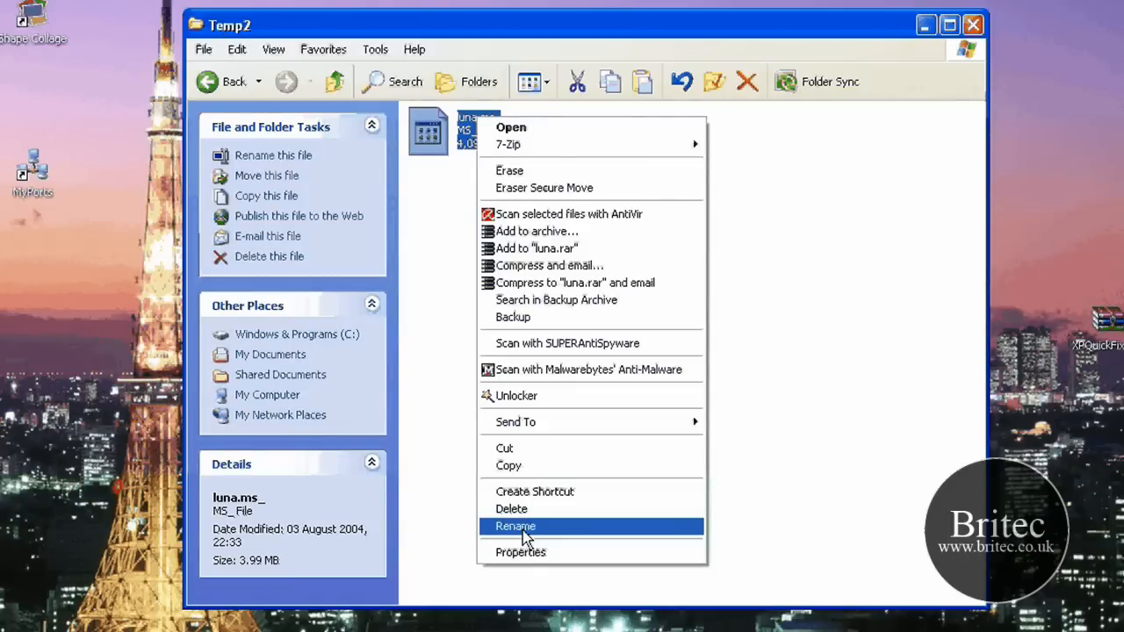
click(517, 526)
text(styles)
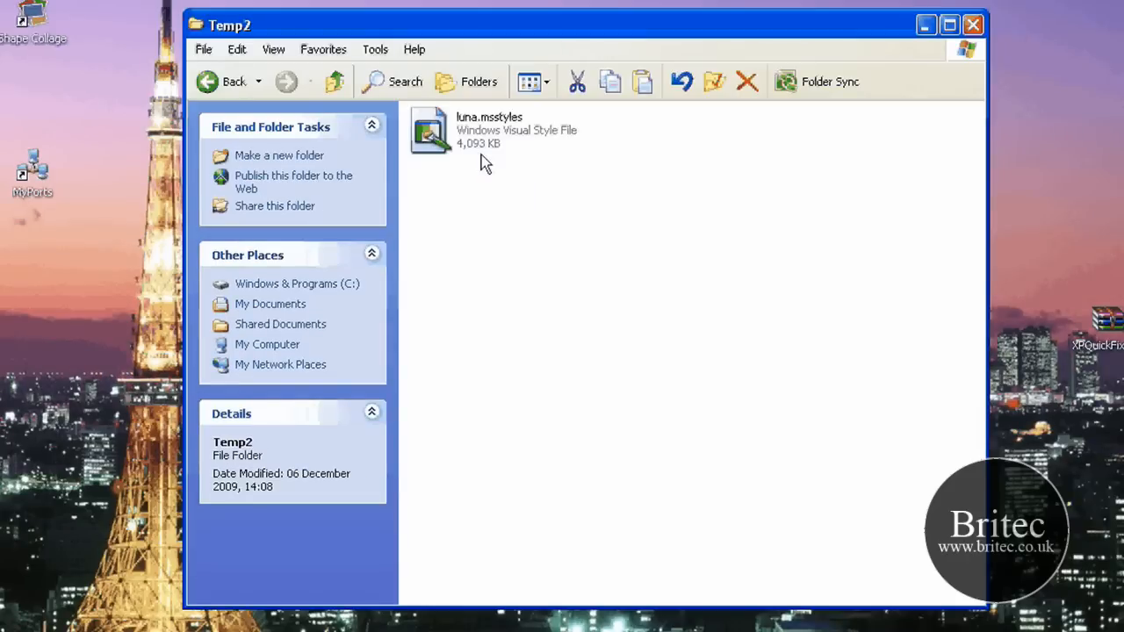
mouse_move(460, 130)
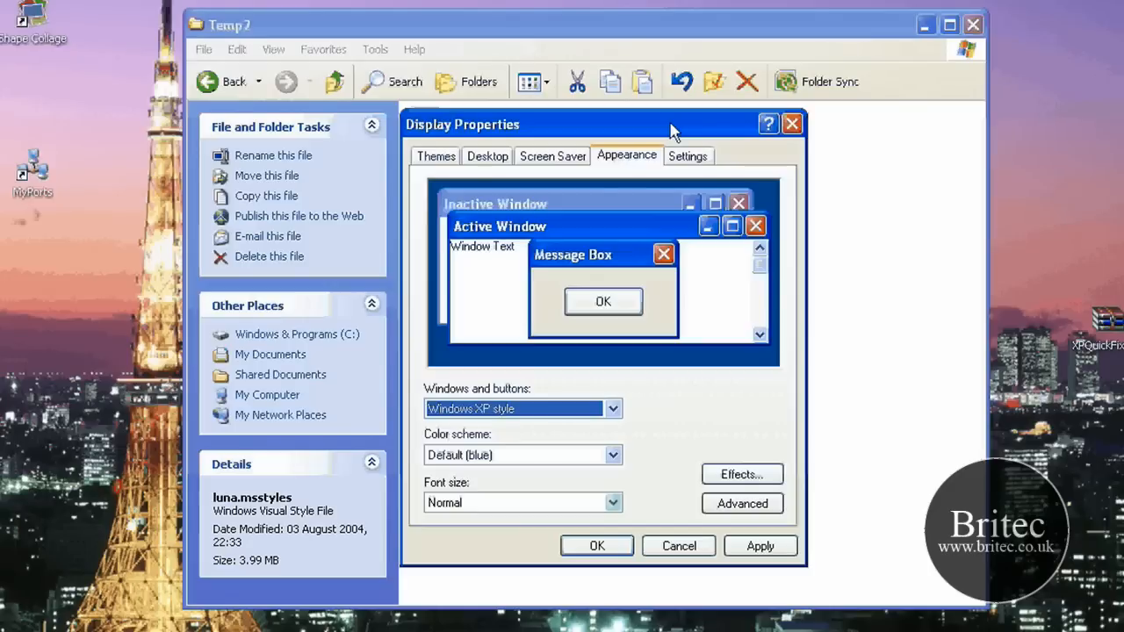
mouse_move(596, 450)
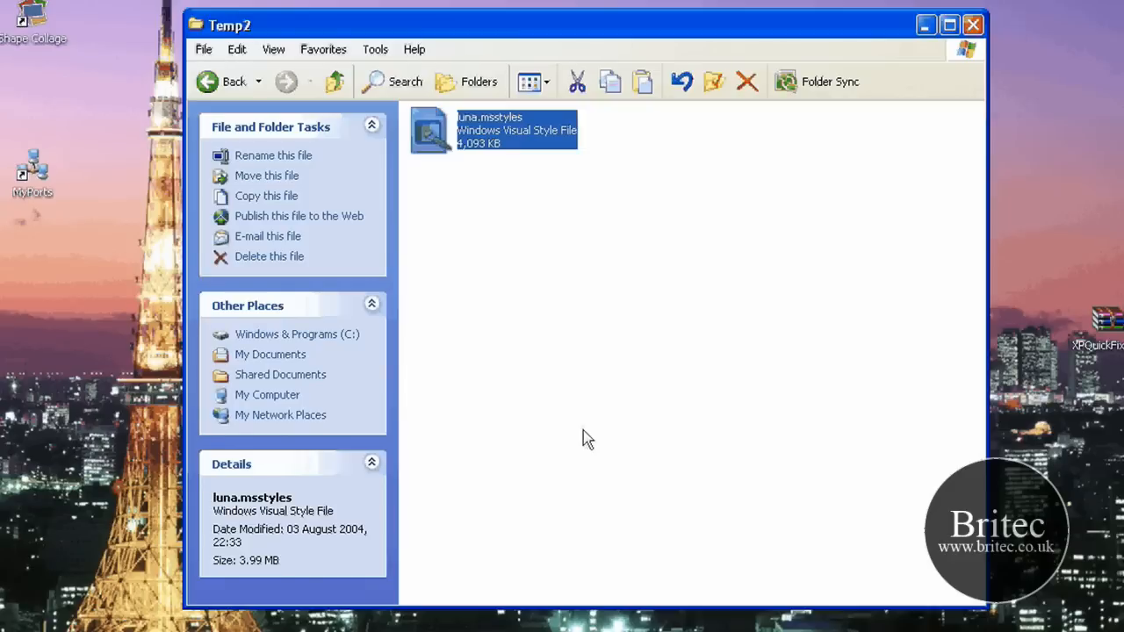
mouse_move(481, 134)
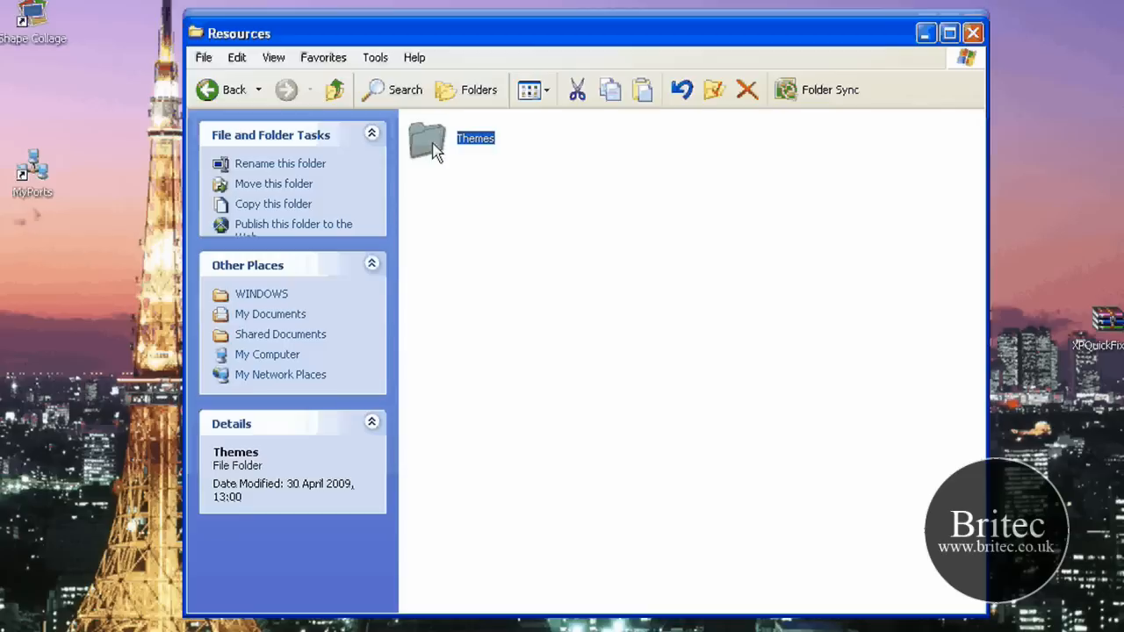
Step: Paste luna.msstyles into the Themes\Luna folder, replacing the old copy
double_click(426, 140)
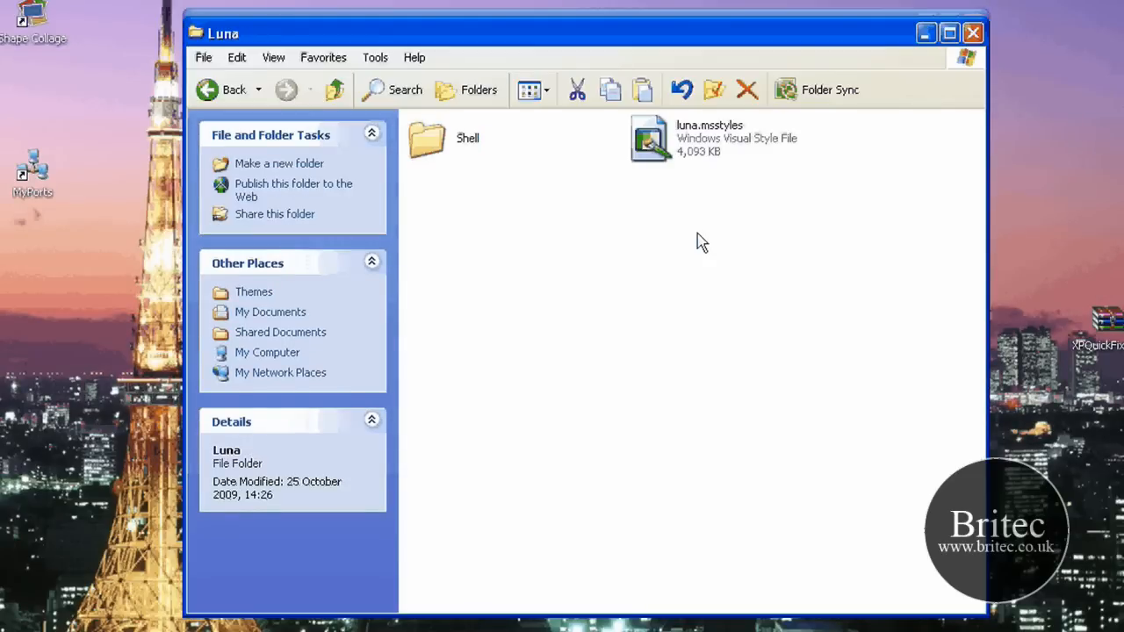
right_click(694, 237)
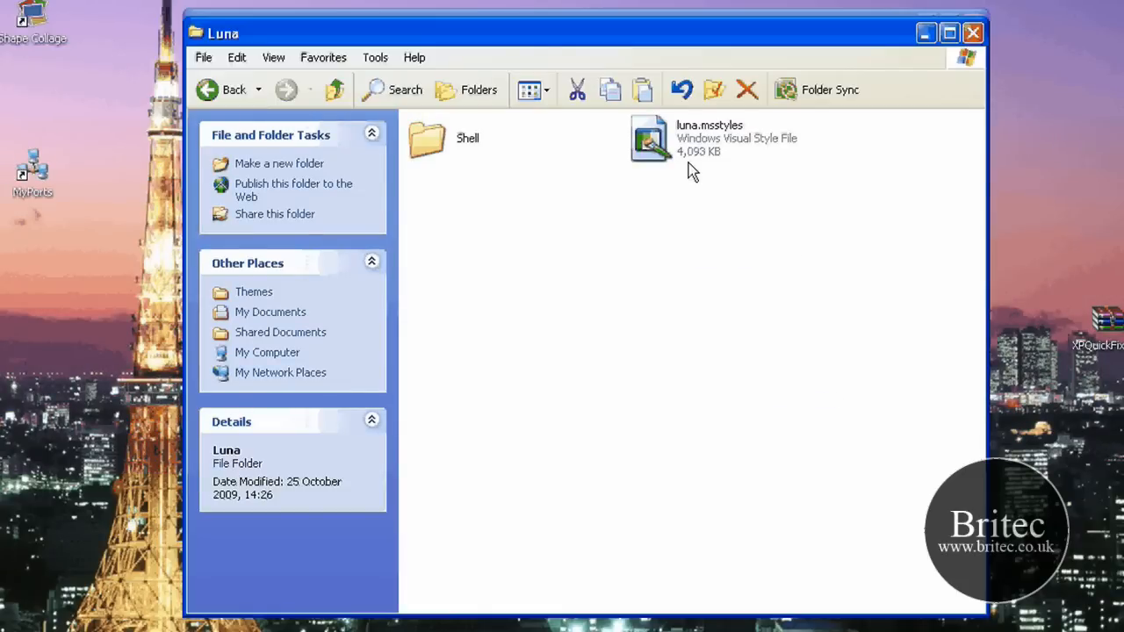
mouse_move(864, 132)
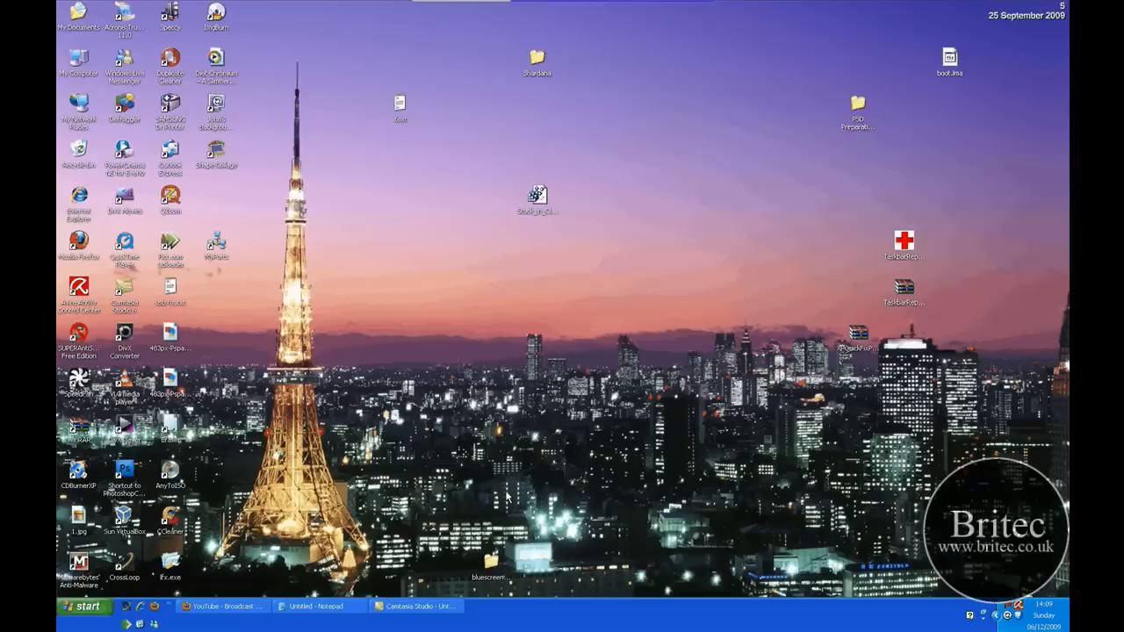
mouse_move(520, 527)
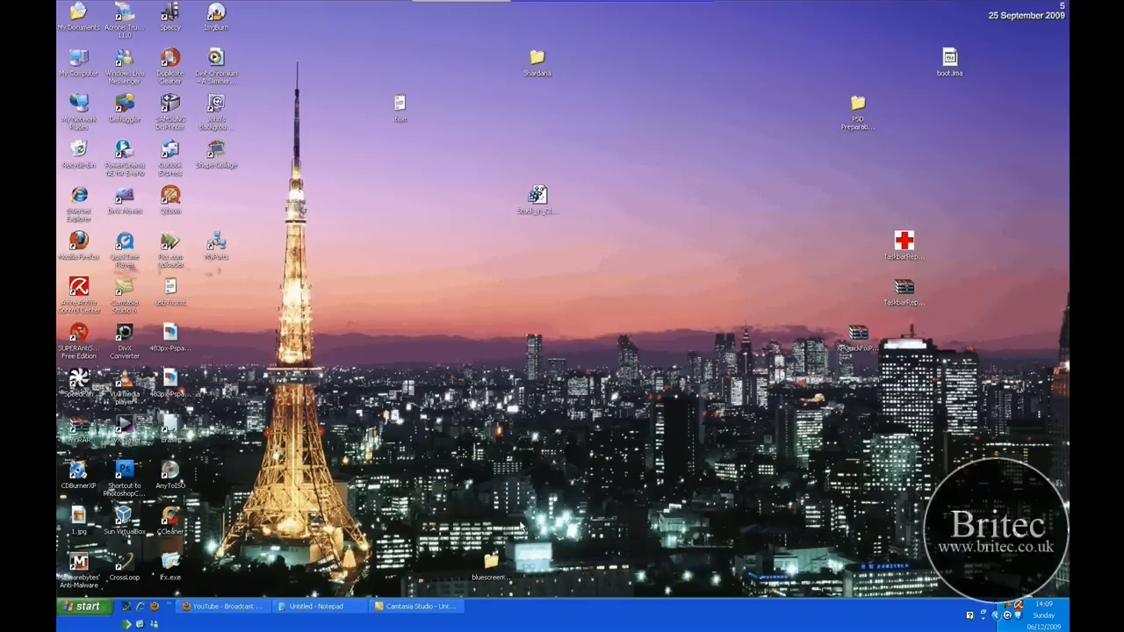